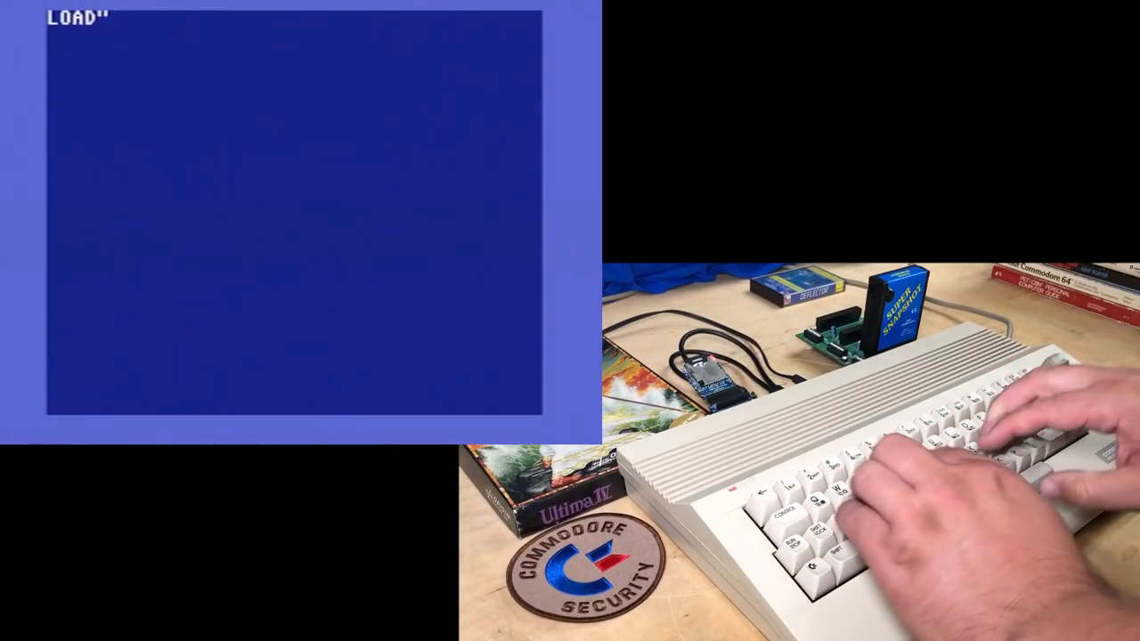
# Enter LOAD"NONMONOCHROME",8,1 to load the program from drive 8.
pyautogui.write('NONMONOCHROME"')
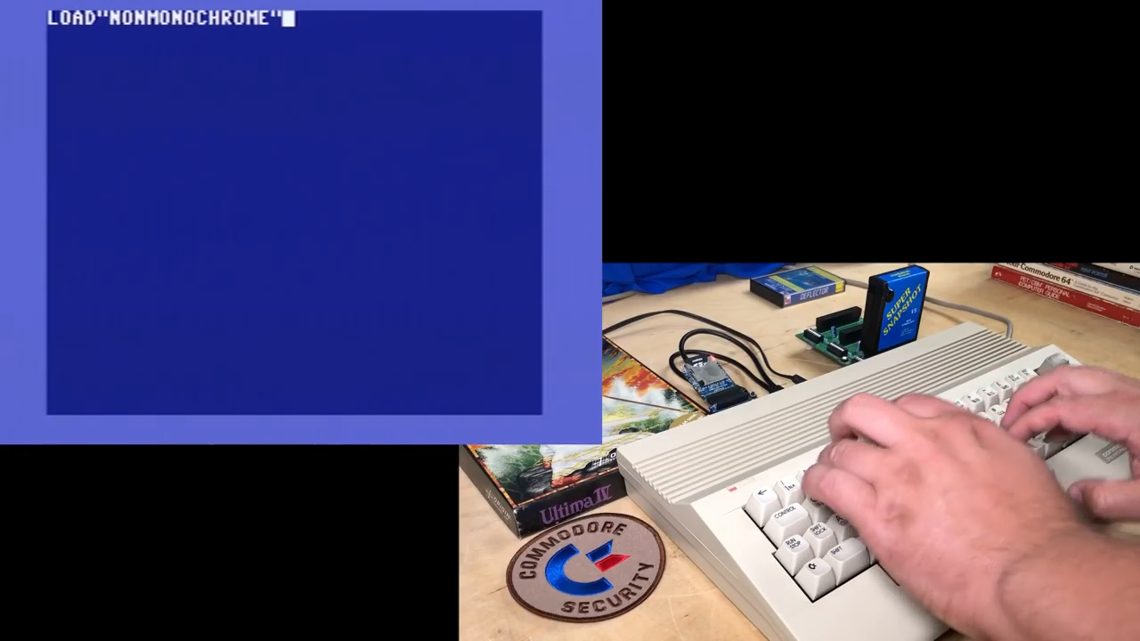
pyautogui.write(',8,1')
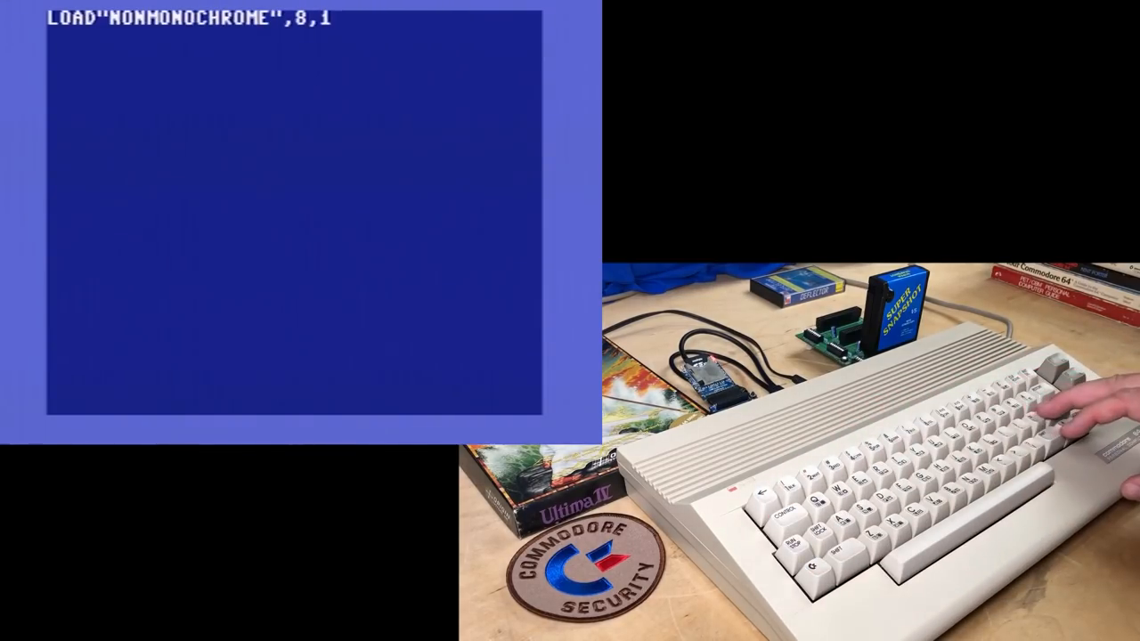
pyautogui.press('Return')
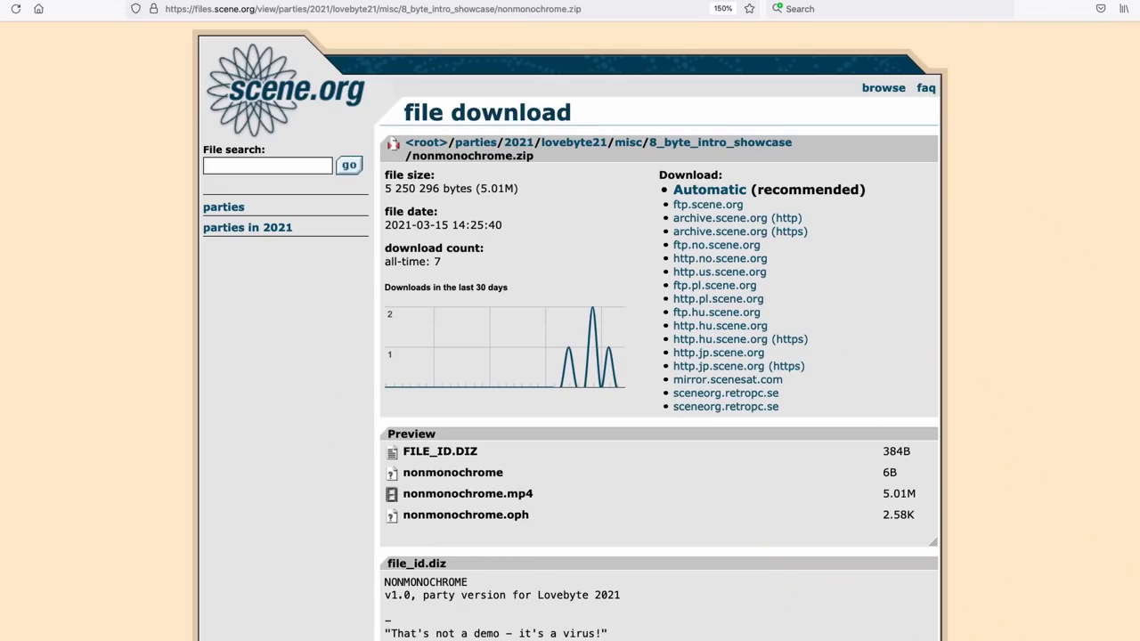
pyautogui.moveTo(858, 472)
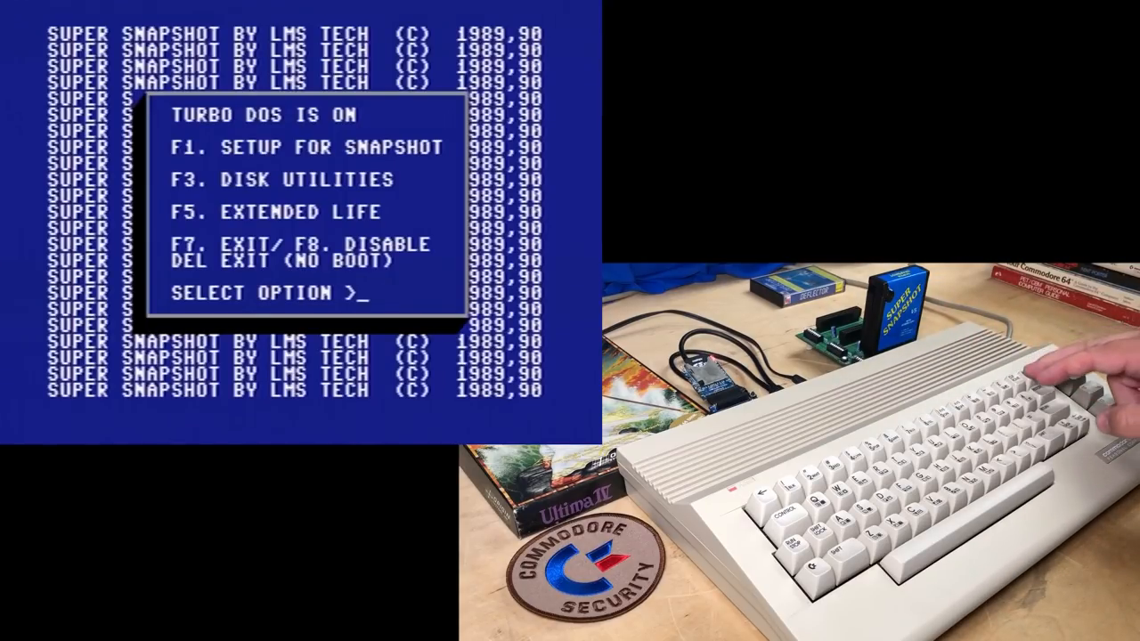
# Choose the F7 option from the Super Snapshot startup menu.
pyautogui.press('f7')
pyautogui.write('L')
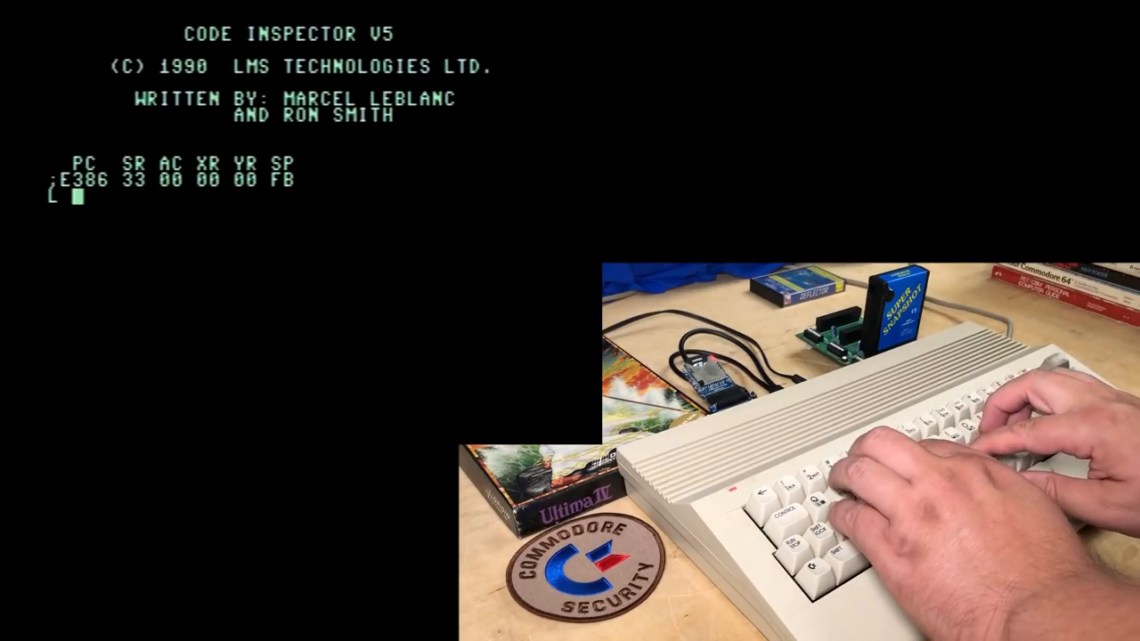
# Enter the monitor load command L "NONMONOCHROME".
pyautogui.write('NONMONOCH')
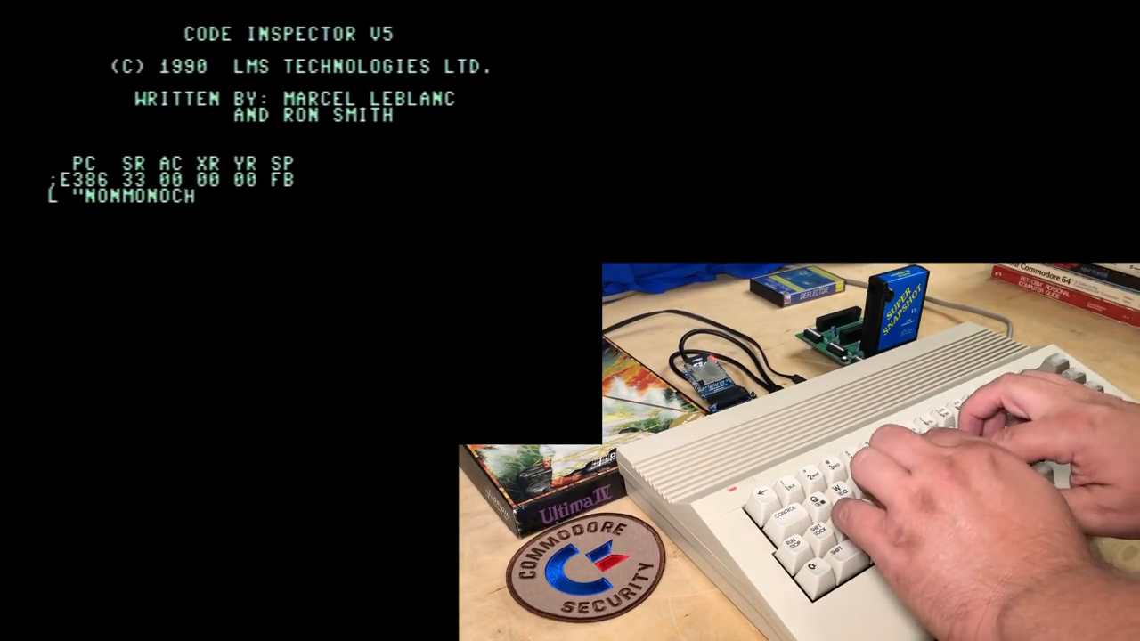
pyautogui.write('ROME"')
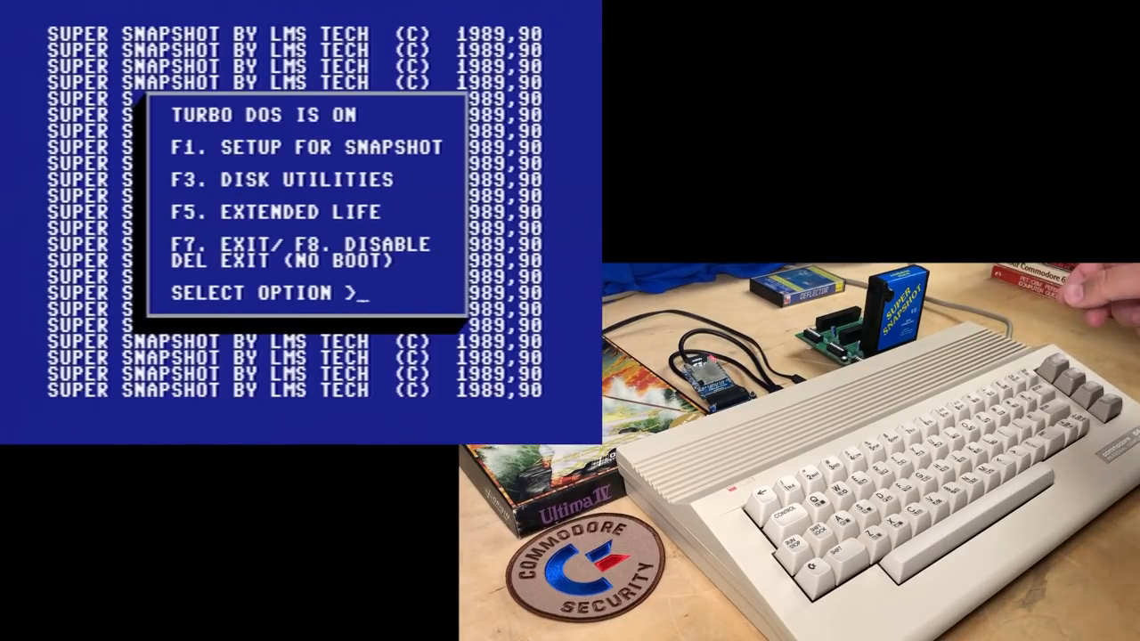
# Exit the Super Snapshot menu to BASIC with F7.
pyautogui.press('f7')
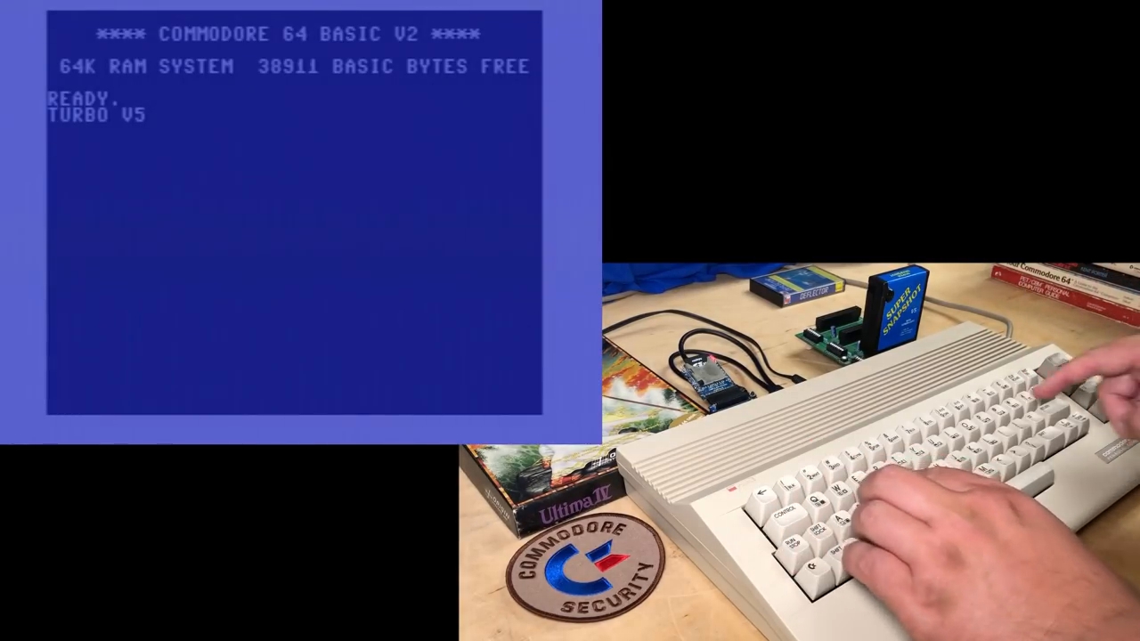
pyautogui.write('@CD:')
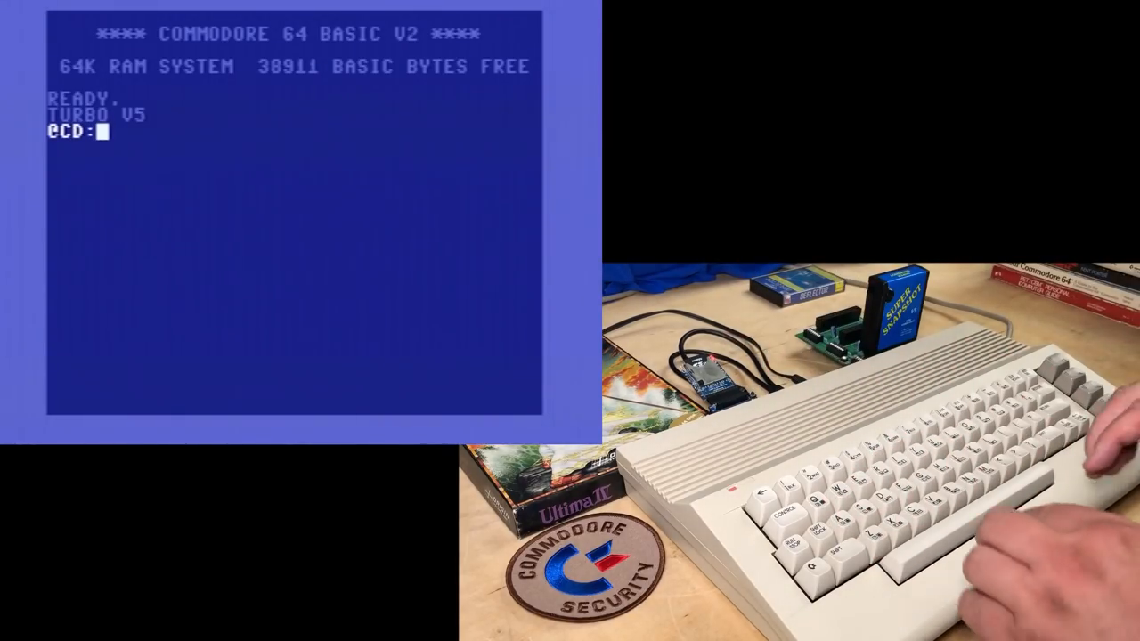
pyautogui.write('8BST')
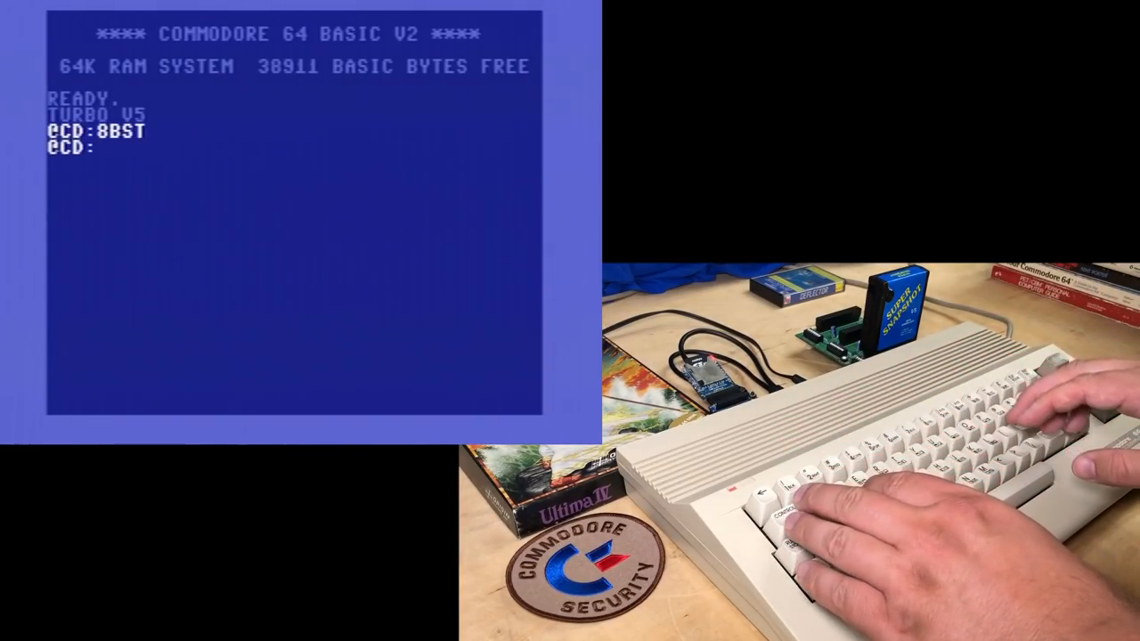
pyautogui.write('4*')
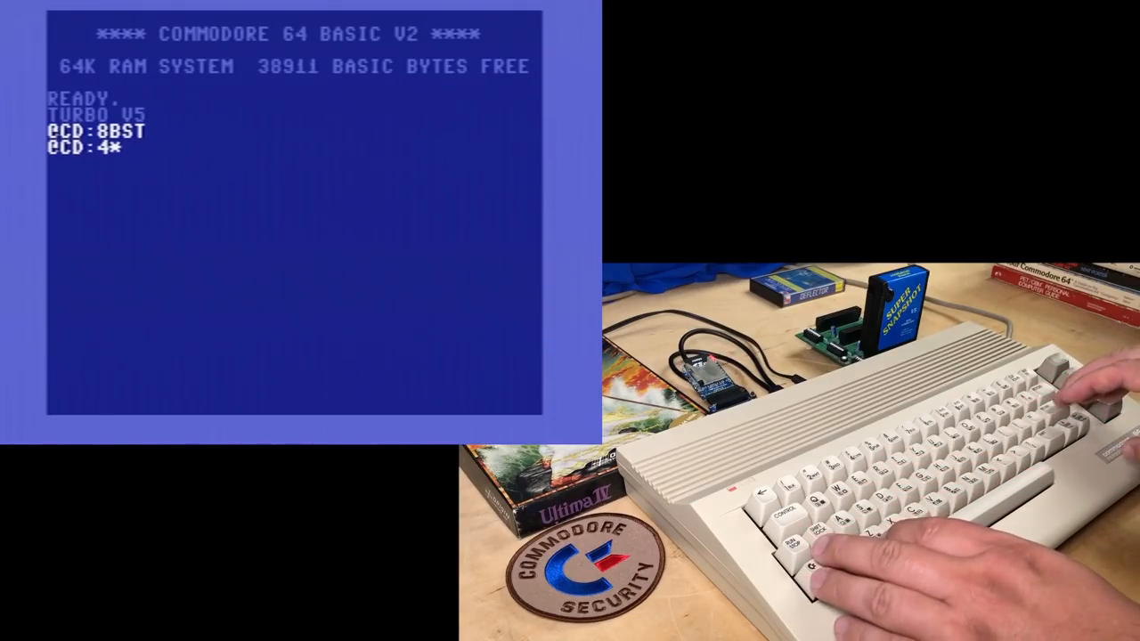
pyautogui.press('Return')
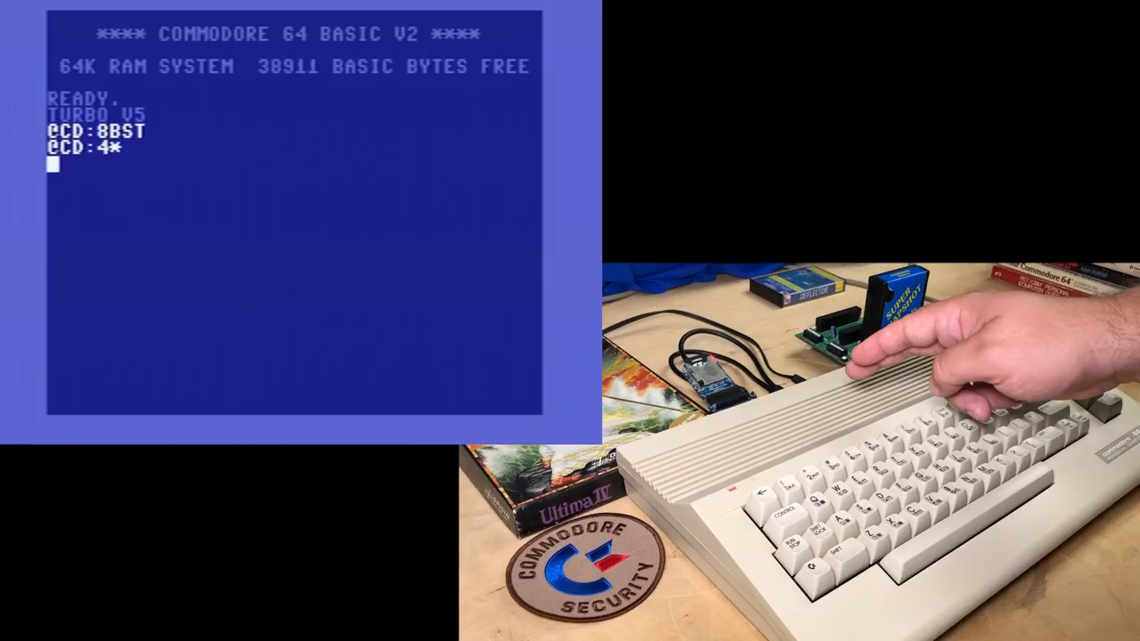
# Enter LOAD"10PRINT",8,1 to load the program from drive 8.
pyautogui.write('LOAD"10')
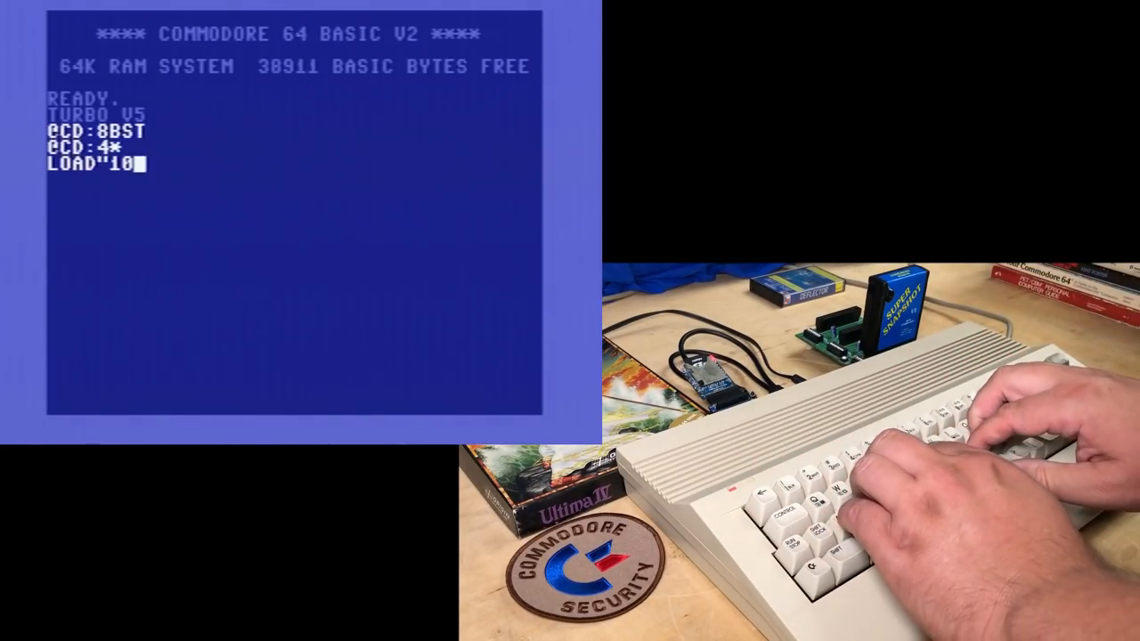
pyautogui.write('PRINT"')
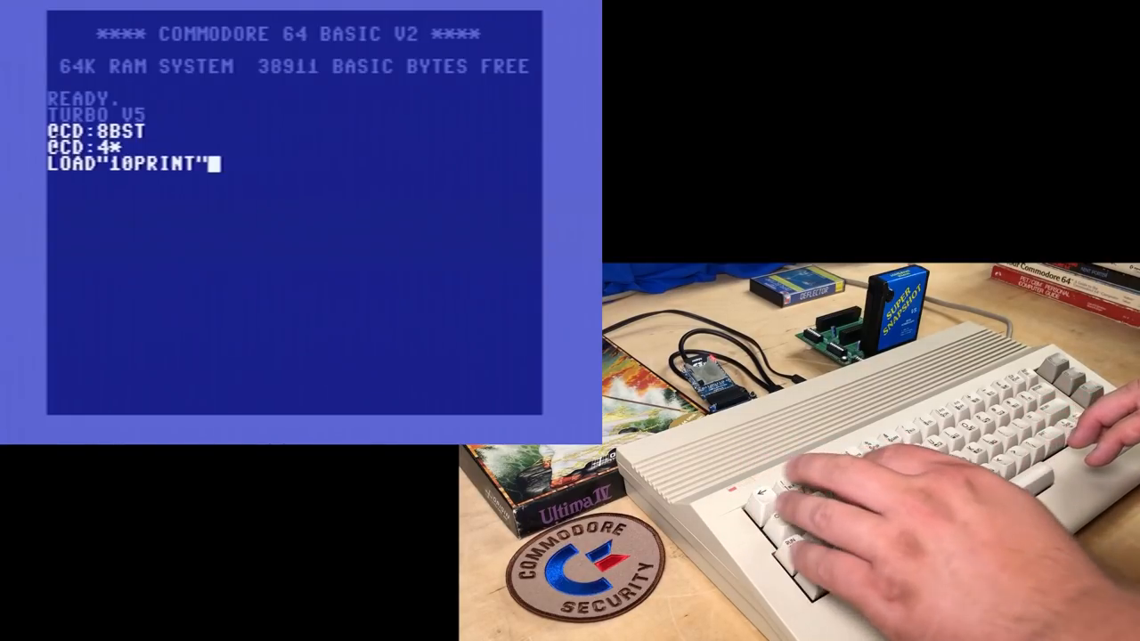
pyautogui.write(',8,1')
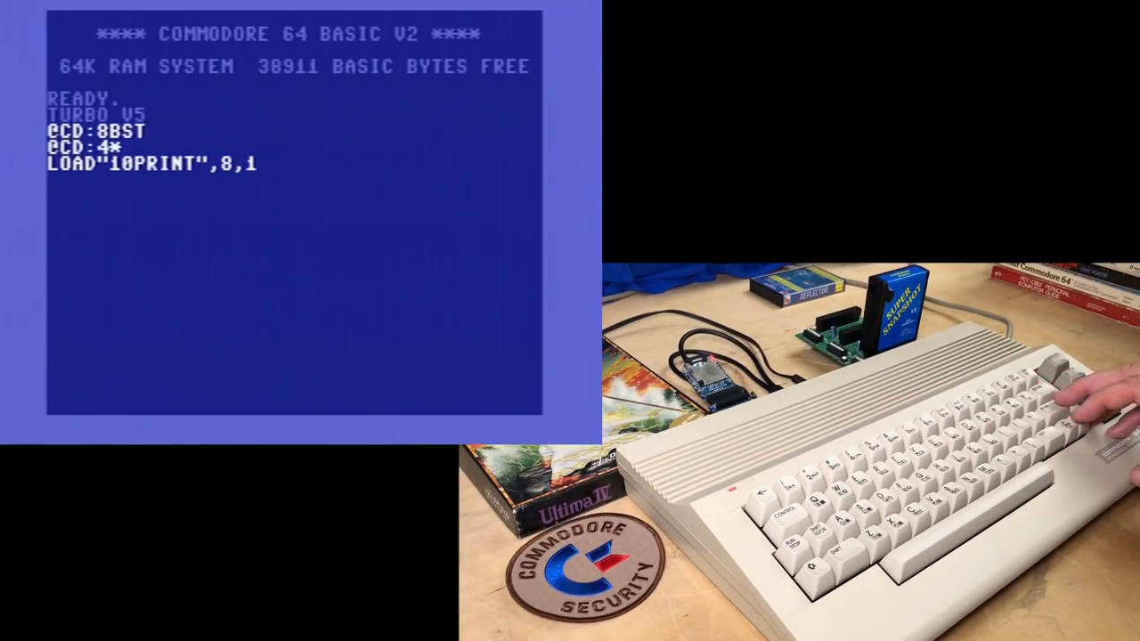
pyautogui.press('Return')
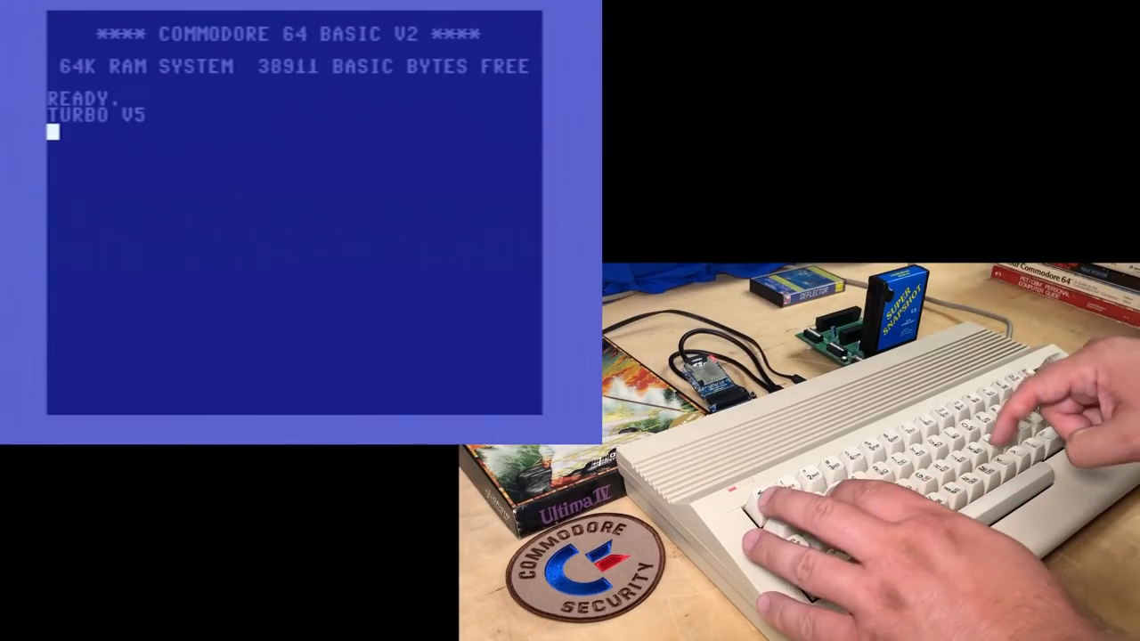
# Begin the directory listing command LOAD"$" at the READY prompt.
pyautogui.write('LOAD"$",')
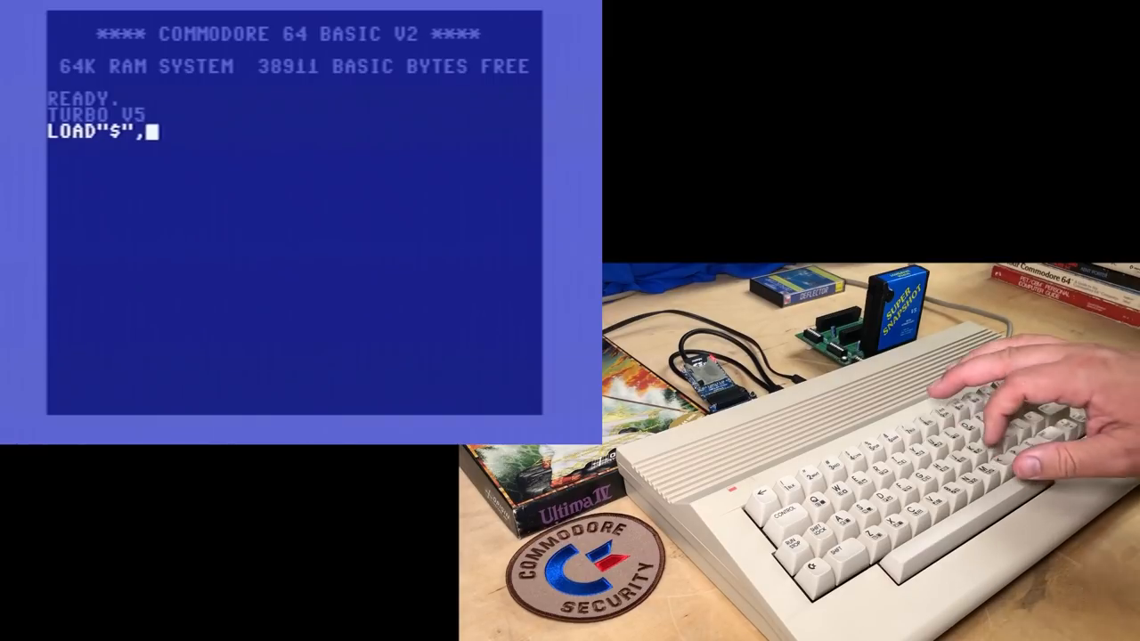
# Complete LOAD"$",8, enter LOAD"10PRINT",8,1 and LIST the directory.
pyautogui.write('8')
pyautogui.write('L╮')
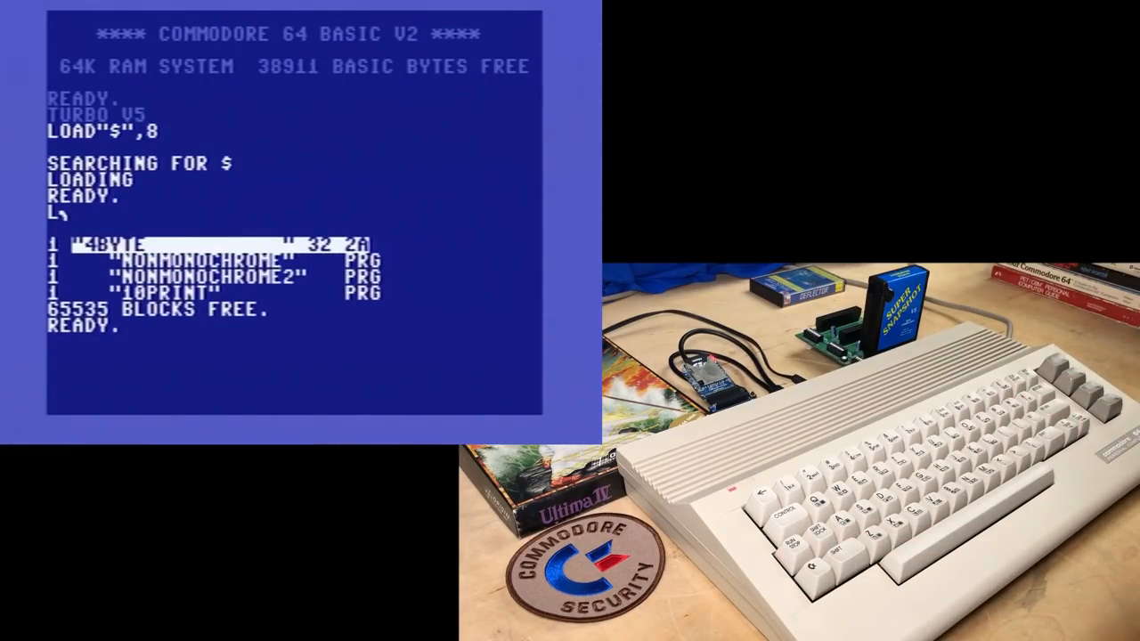
pyautogui.write('OAD"10PRI')
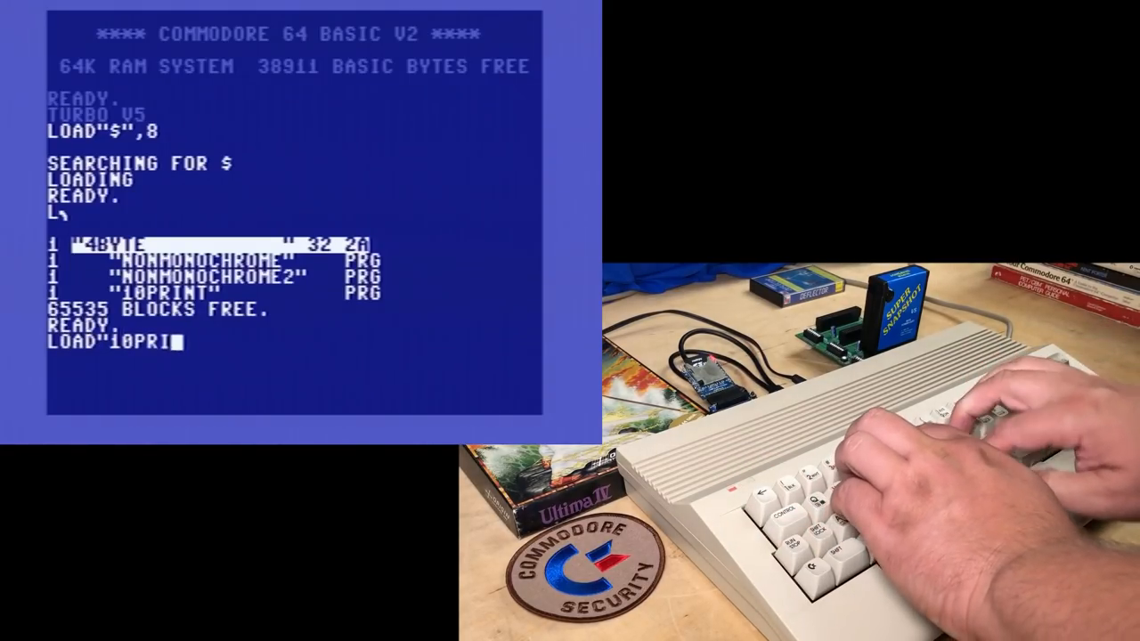
pyautogui.write('NT",8,1')
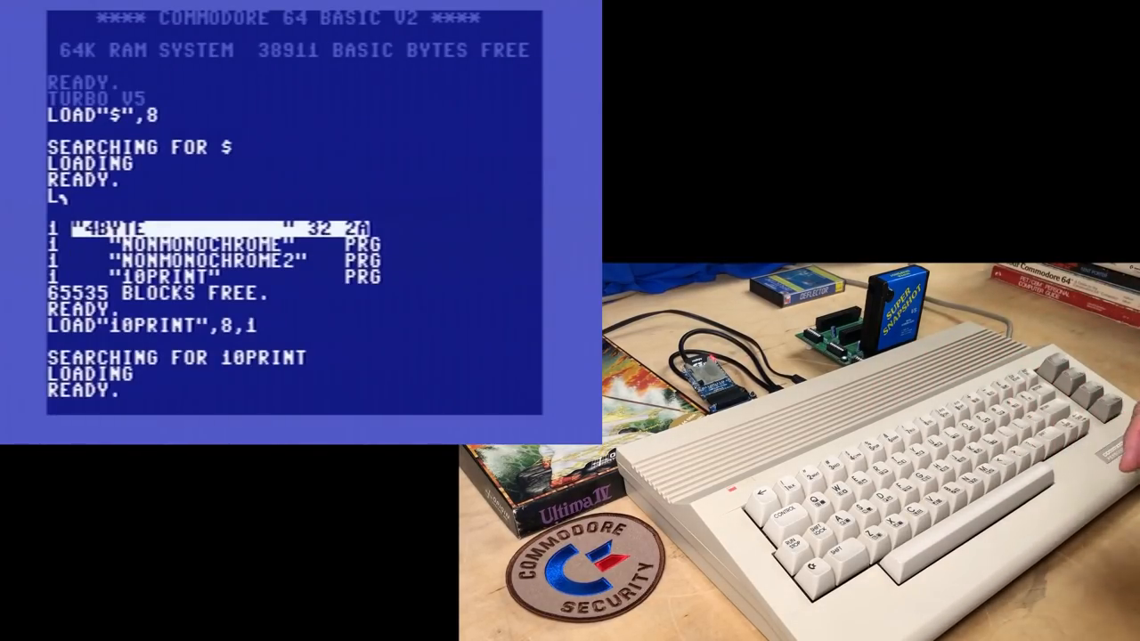
pyautogui.write('LIST')
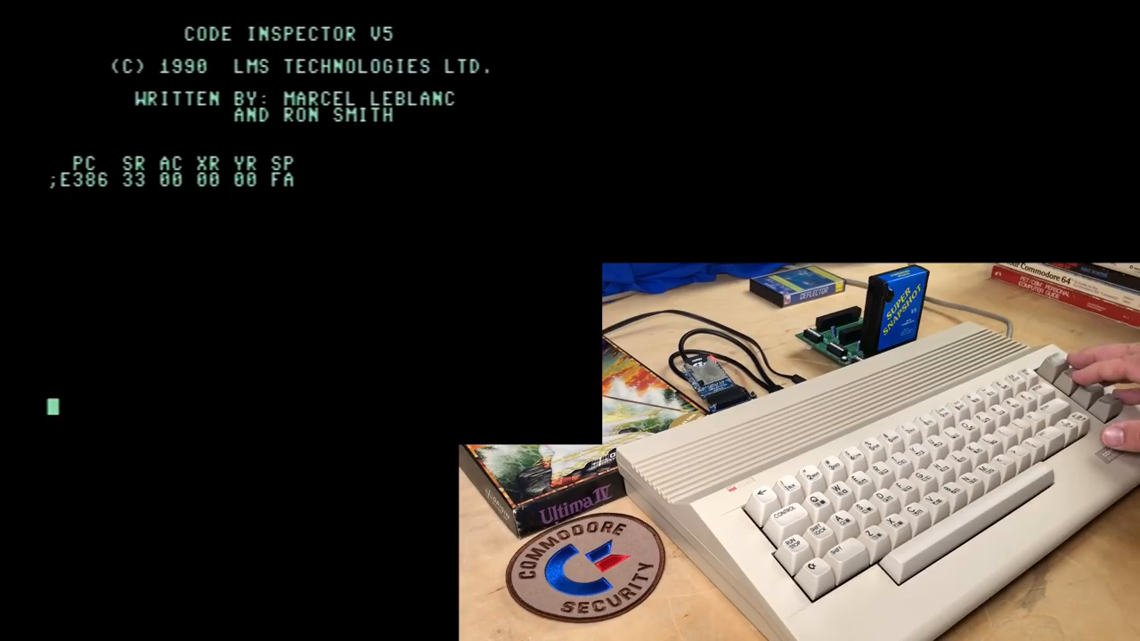
# Dump memory with M 080 to show the start of the BASIC program area.
pyautogui.write('M 080')
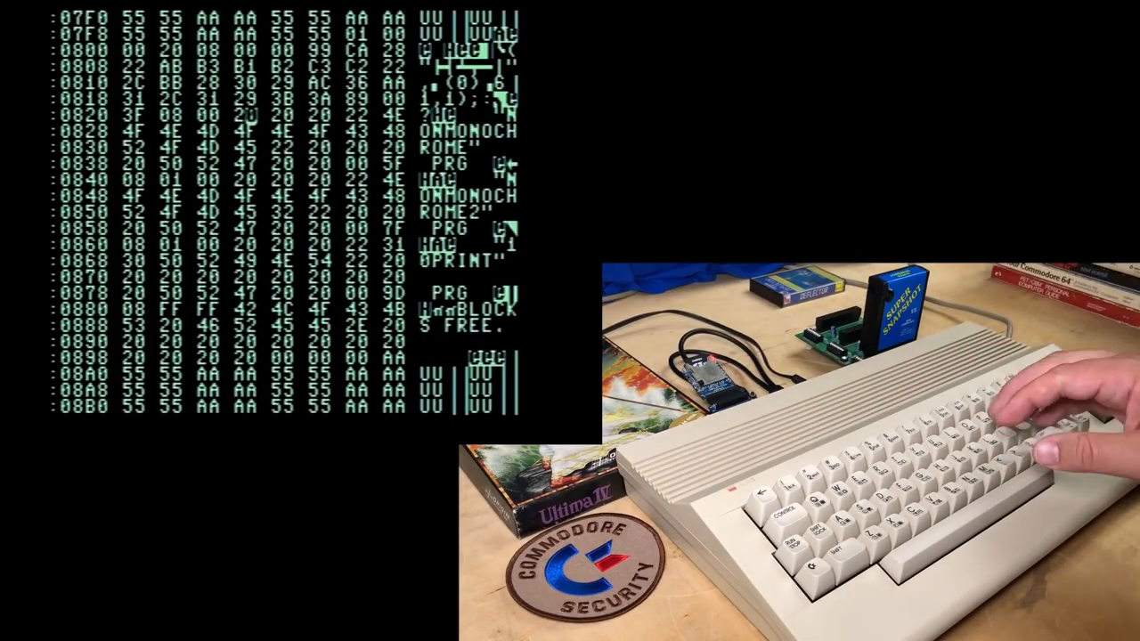
# Fill memory from $0801 through $09FF with the F command.
pyautogui.press('return')
pyautogui.write('F')
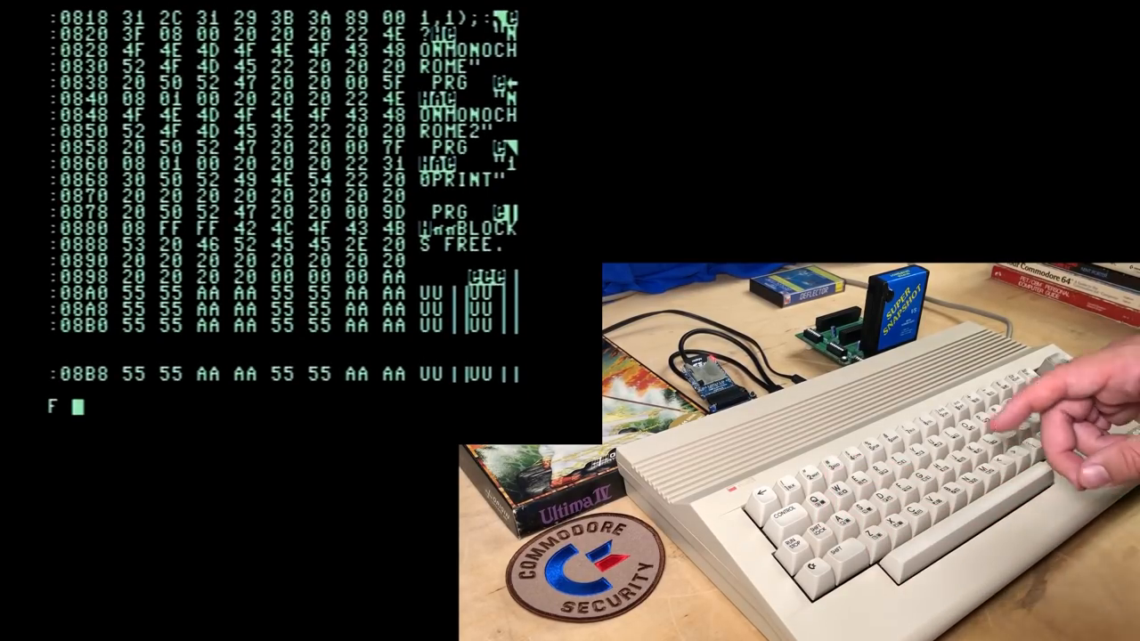
pyautogui.write('0801 0')
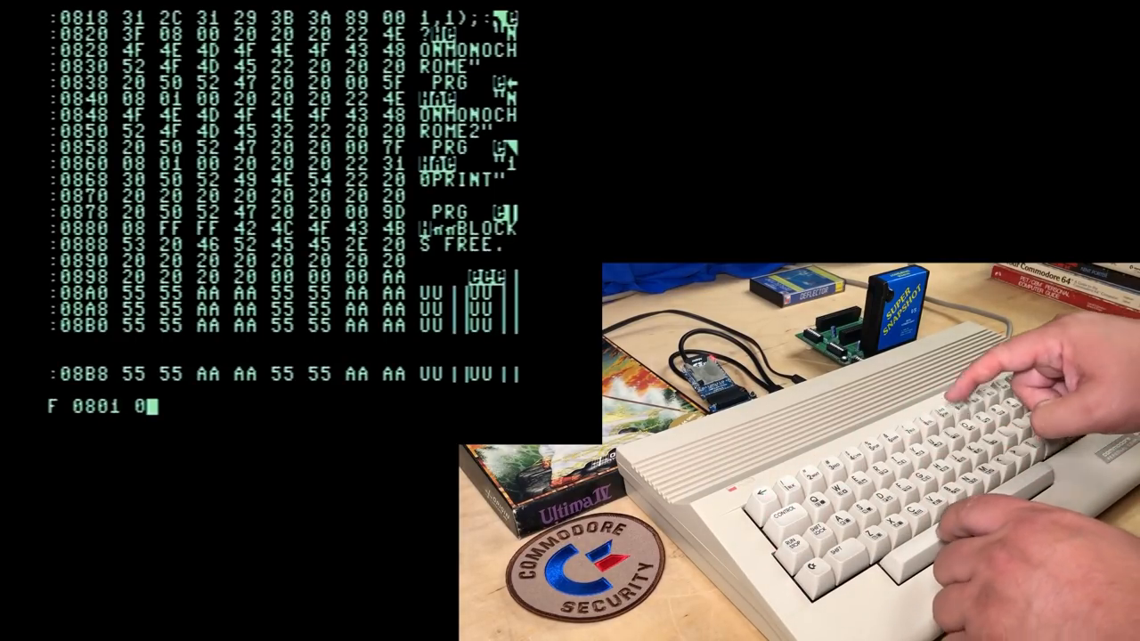
pyautogui.write('9FF')
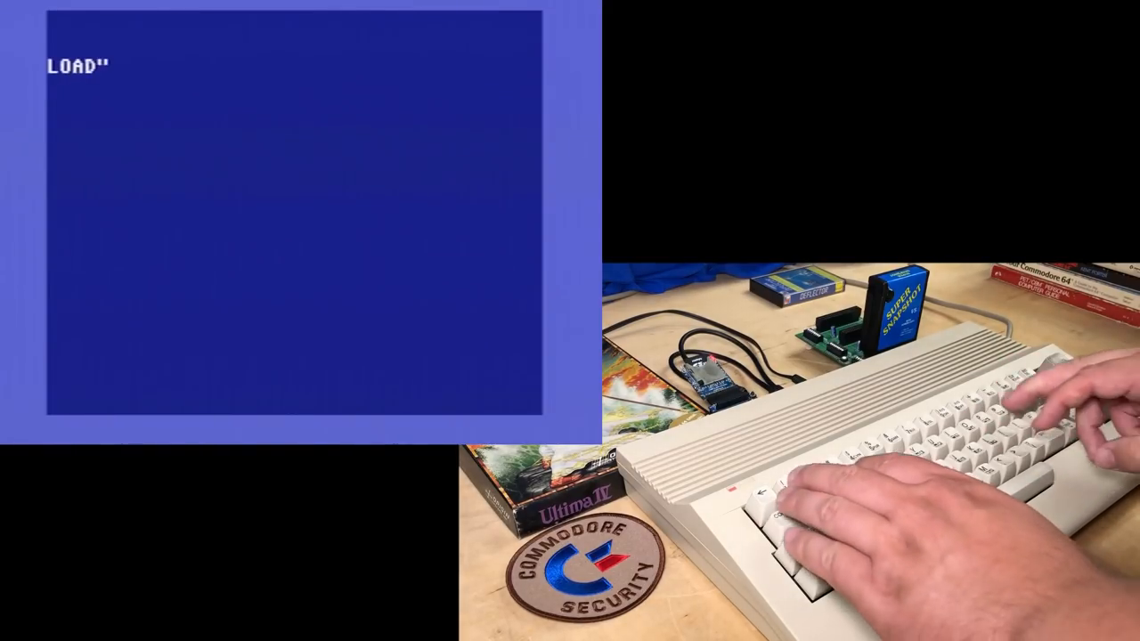
# Load 10PRINT again and pick the F7 option on the Snapshot menu.
pyautogui.write('10PRINT"')
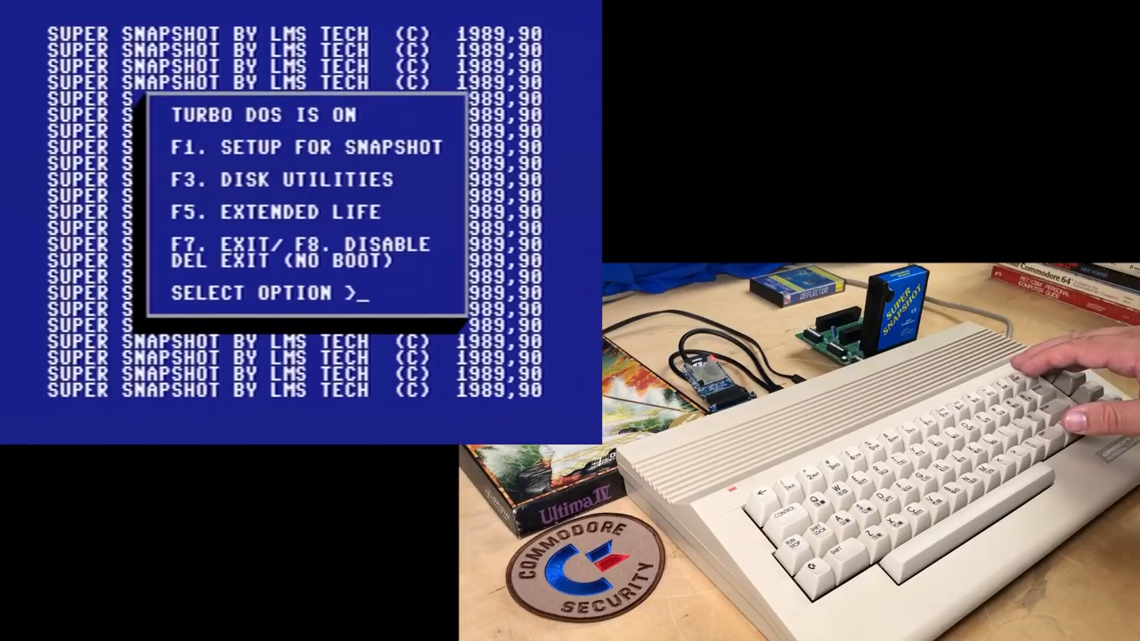
pyautogui.press('f7')
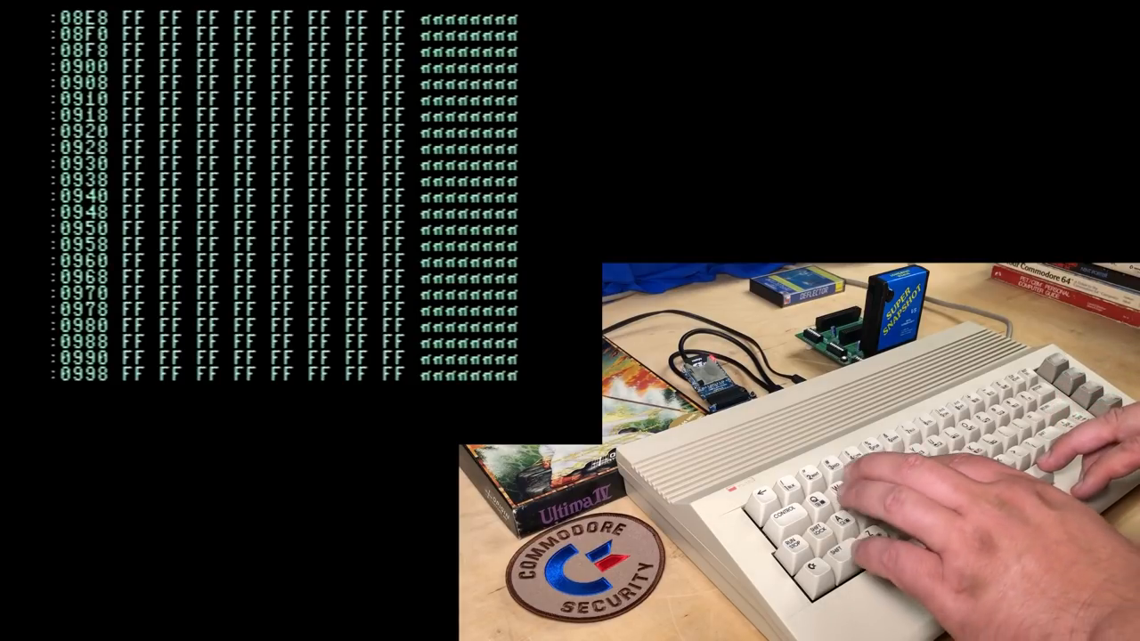
# Fill a memory block from $0920 into the $09xx range with the F command.
pyautogui.write('F 0')
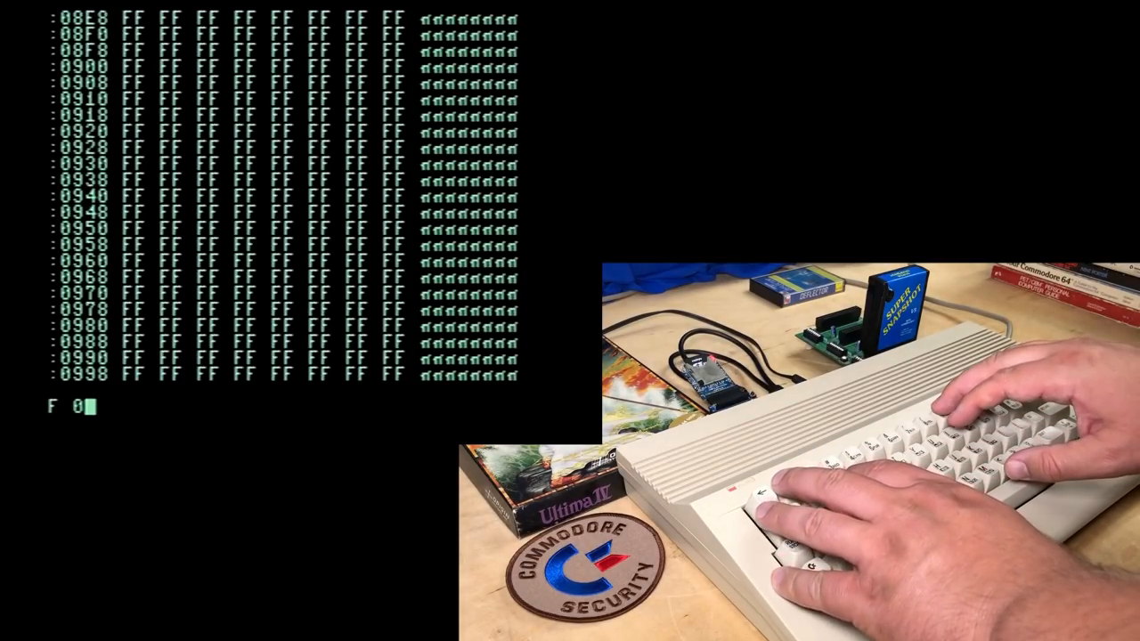
pyautogui.write('920 09')
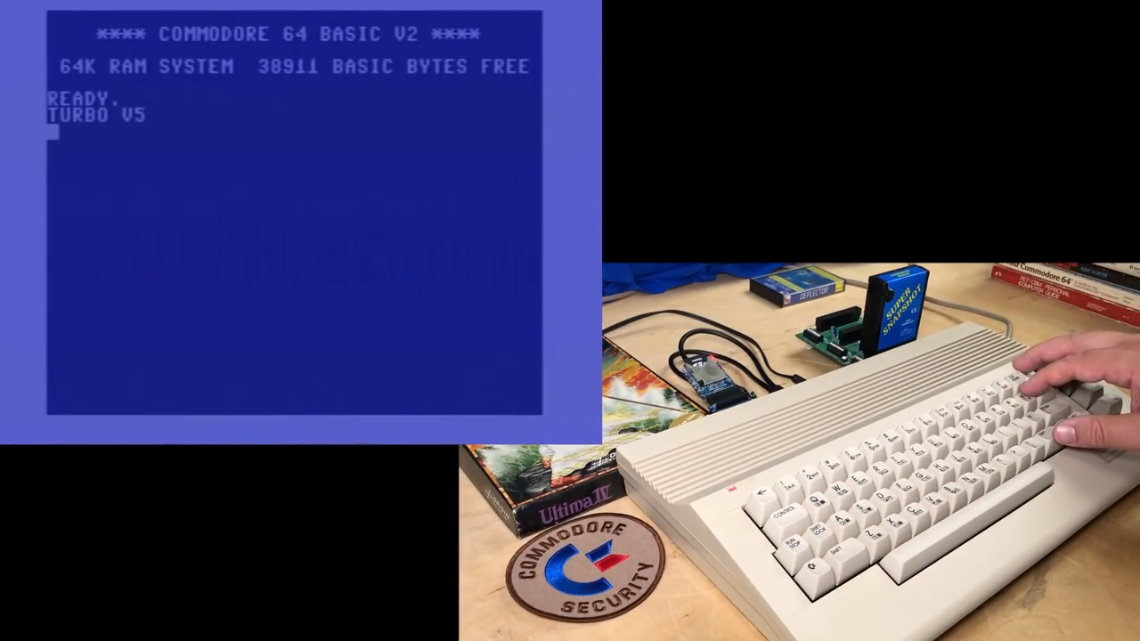
pyautogui.write('LOAD')
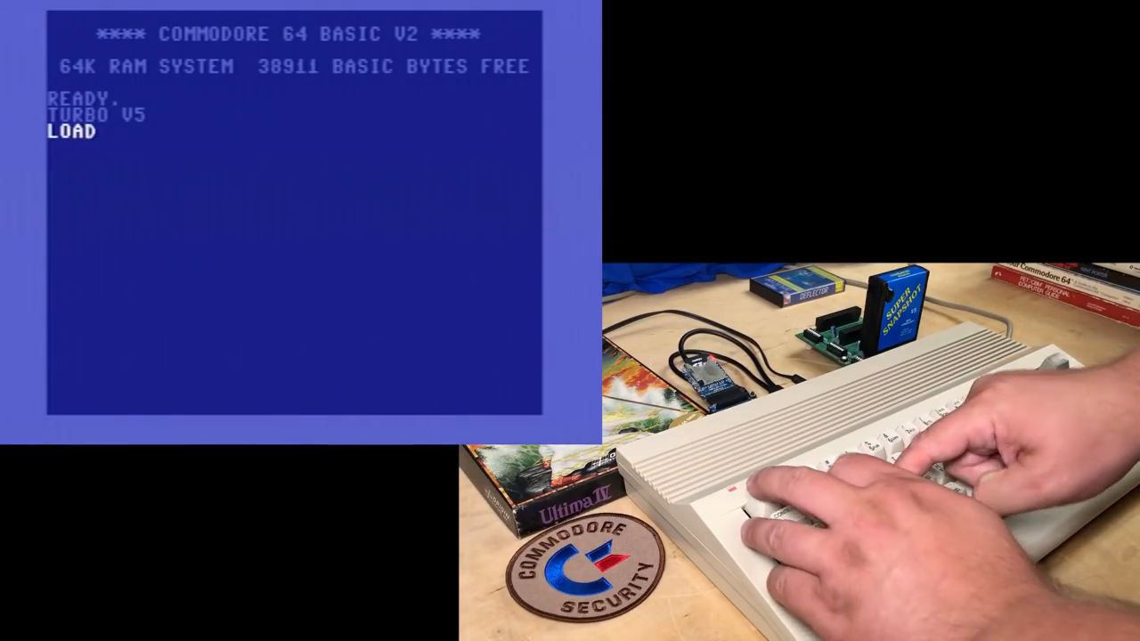
pyautogui.write('"10PRINT')
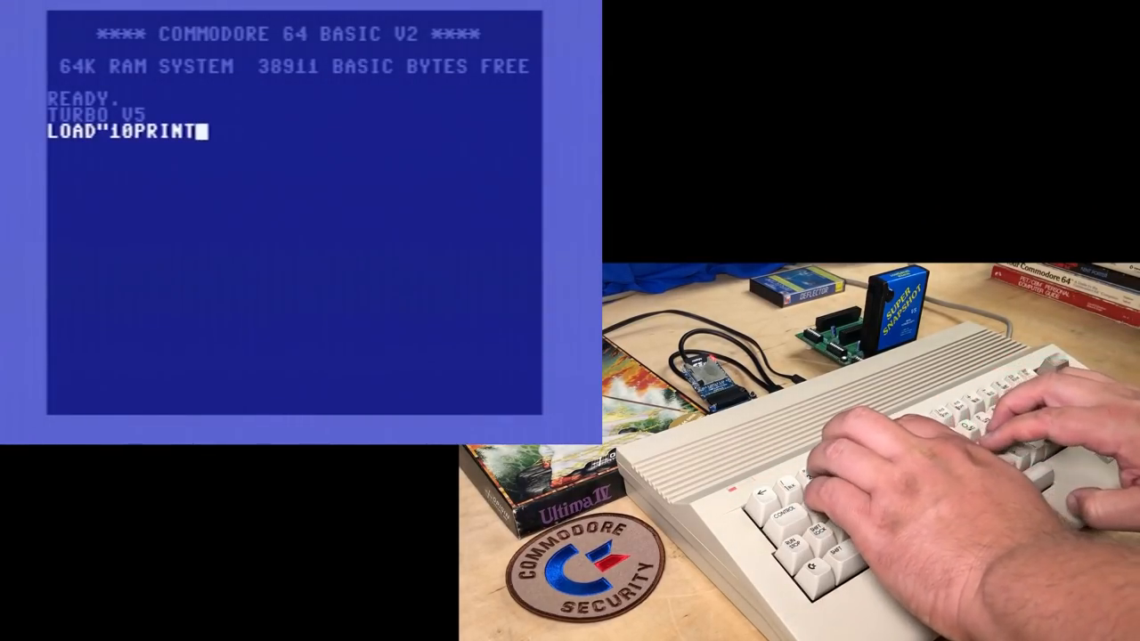
pyautogui.write('",8,1')
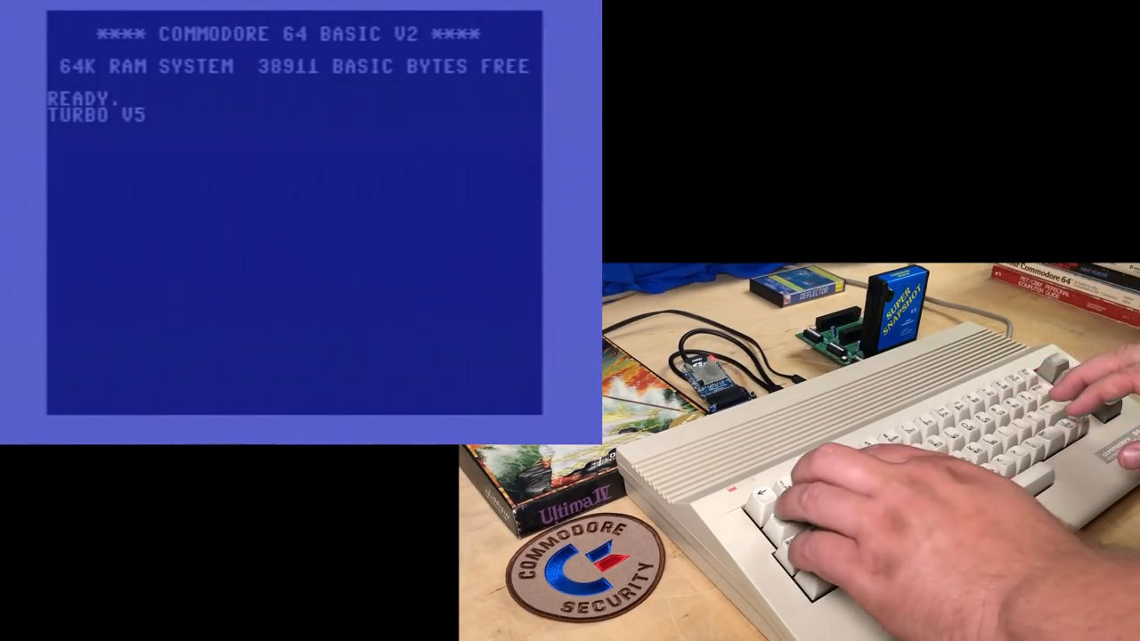
# Load the "10PRINT" program from the disk device at the READY prompt.
pyautogui.write('LOAD"10')
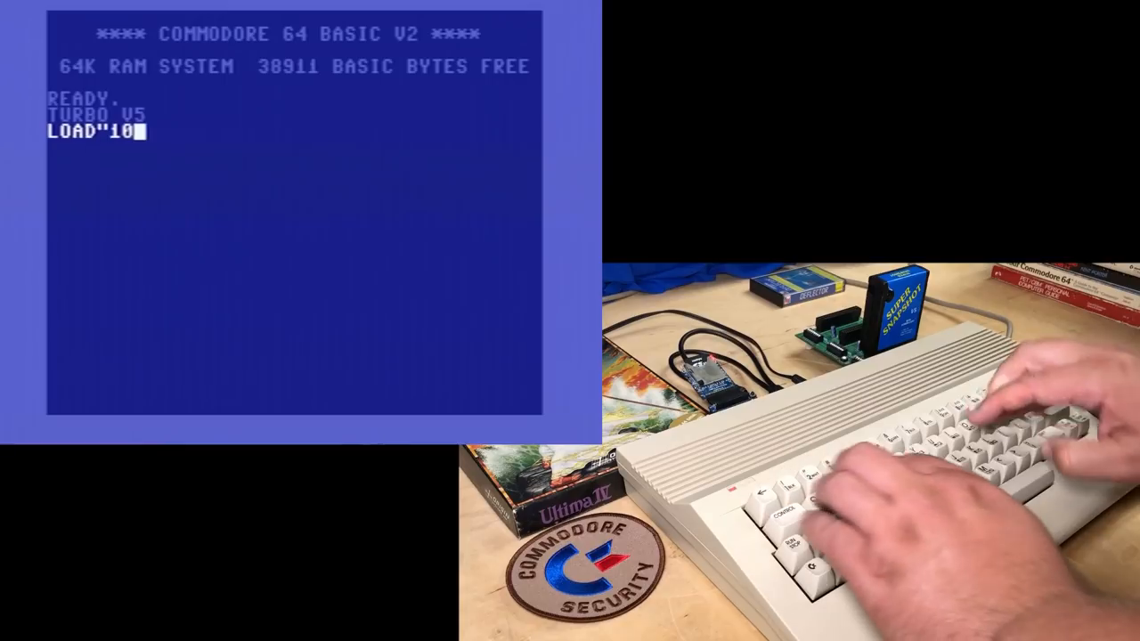
pyautogui.write('PRINT",')
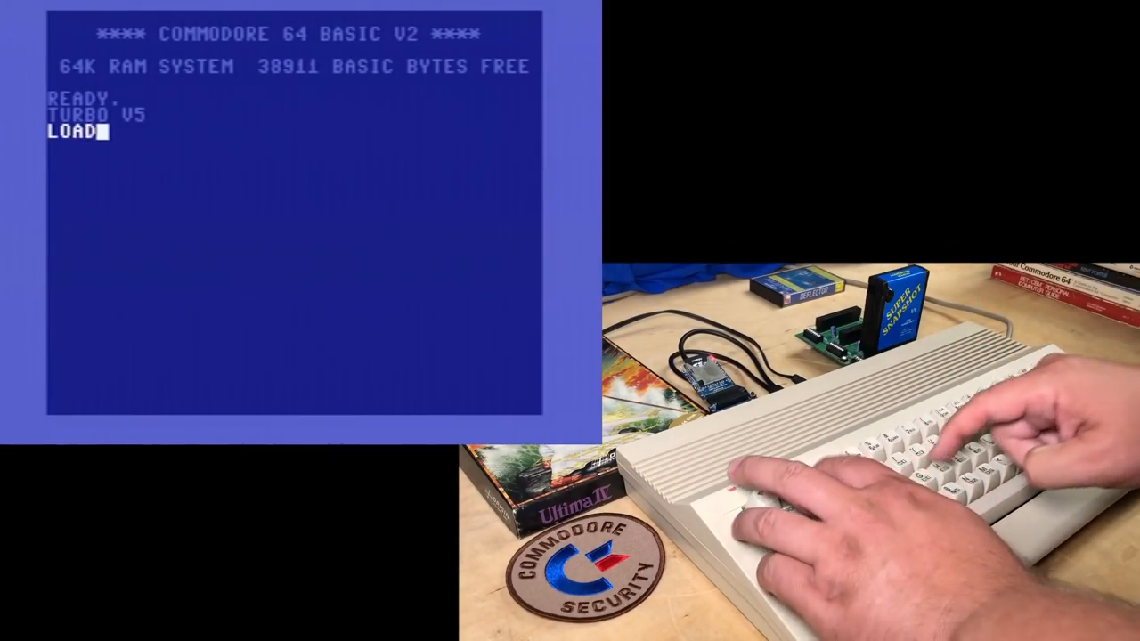
pyautogui.write('"10PRINT"')
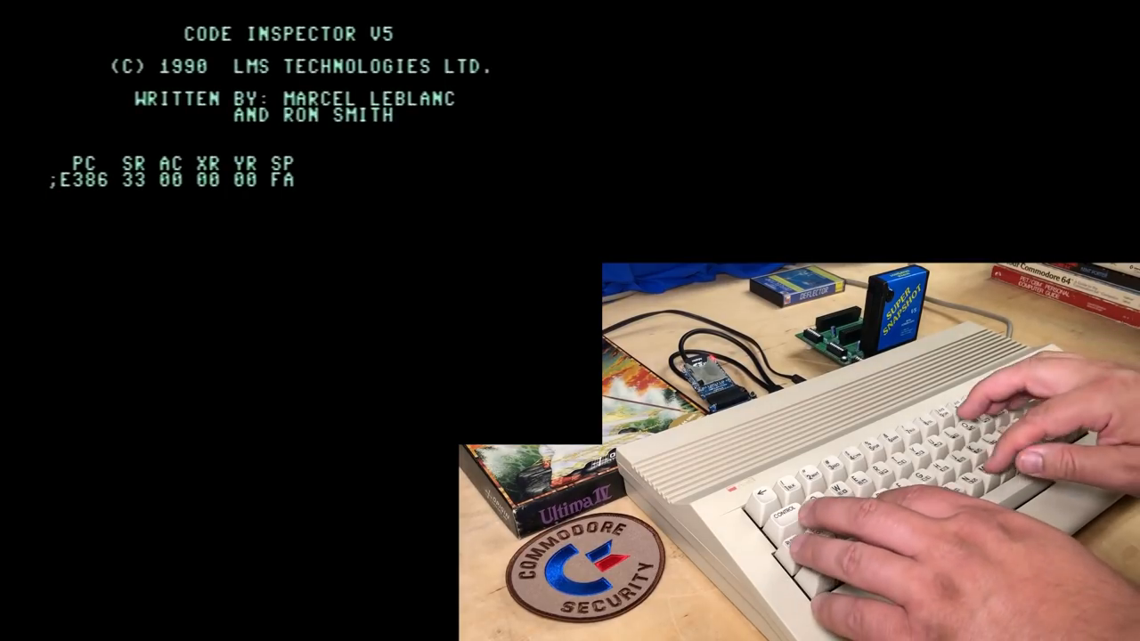
# Dump the loaded program's memory starting at address 0800 with M 0800.
pyautogui.write('M 0800')
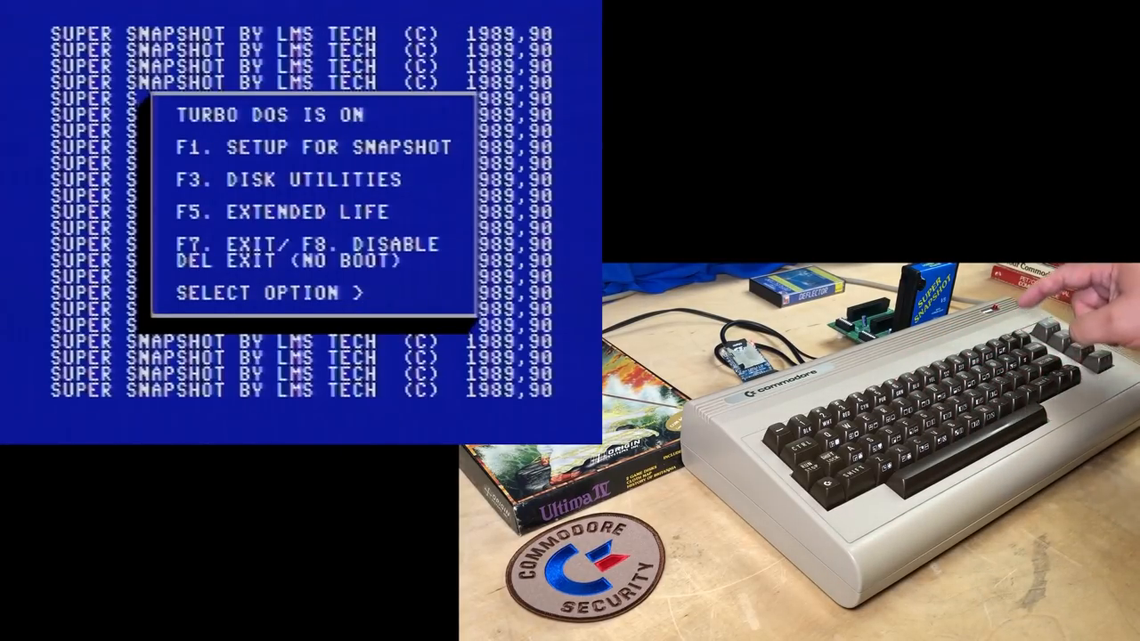
pyautogui.press('f7')
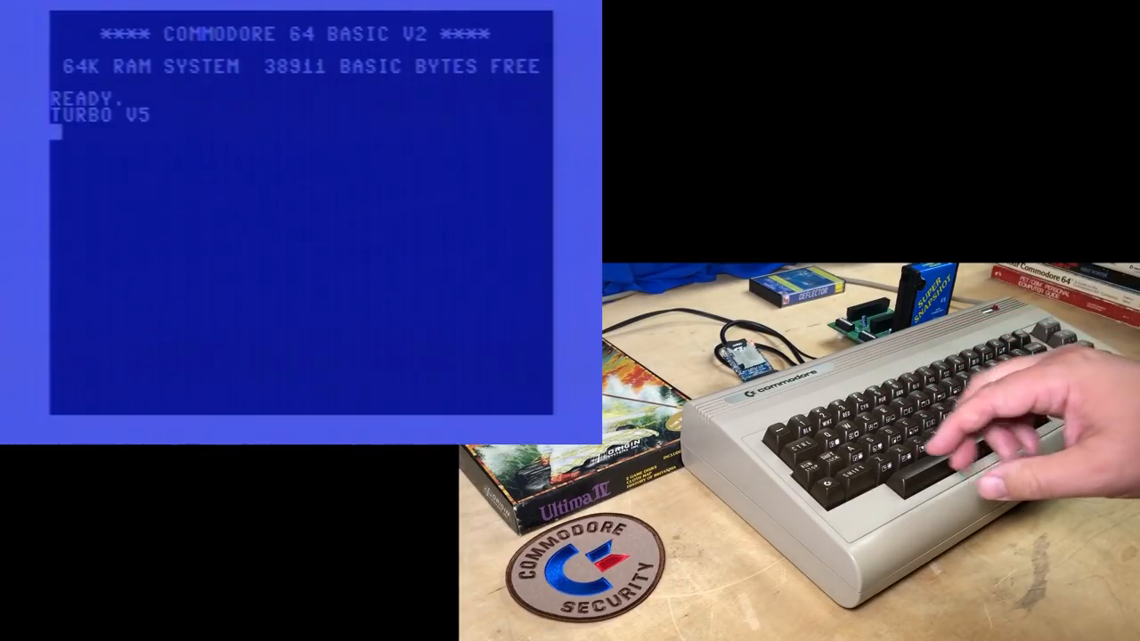
pyautogui.write('CD:8BST')
pyautogui.click(300, 148)
pyautogui.write('@CD')
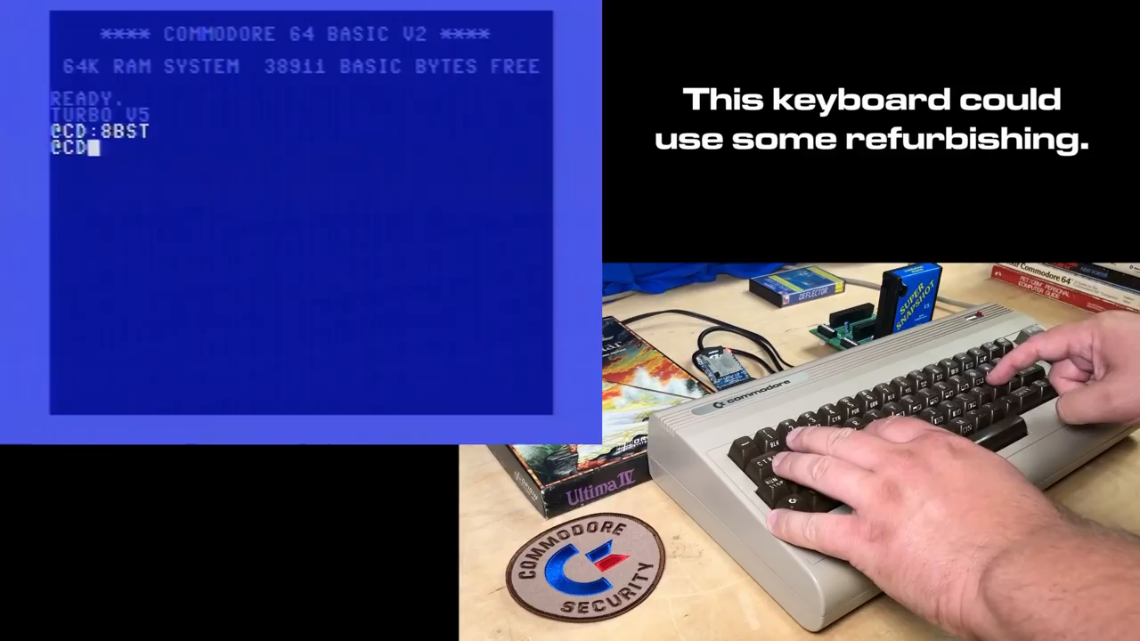
pyautogui.write('4*')
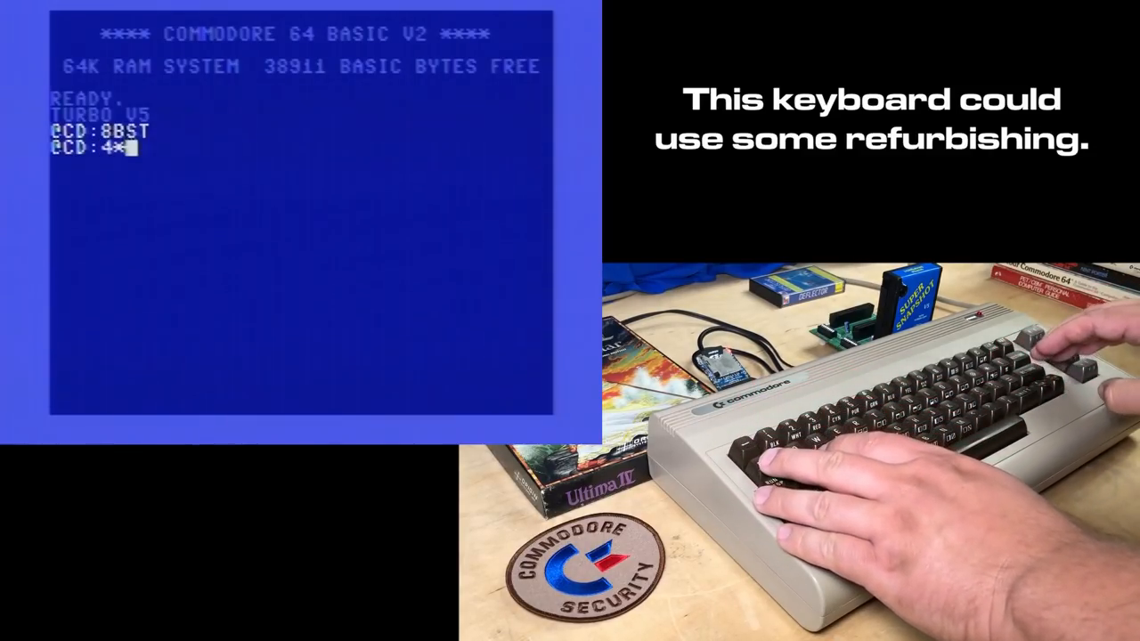
# Load "10PRINT" from device 8 with the ,1 absolute-address option.
pyautogui.write('LOAD')
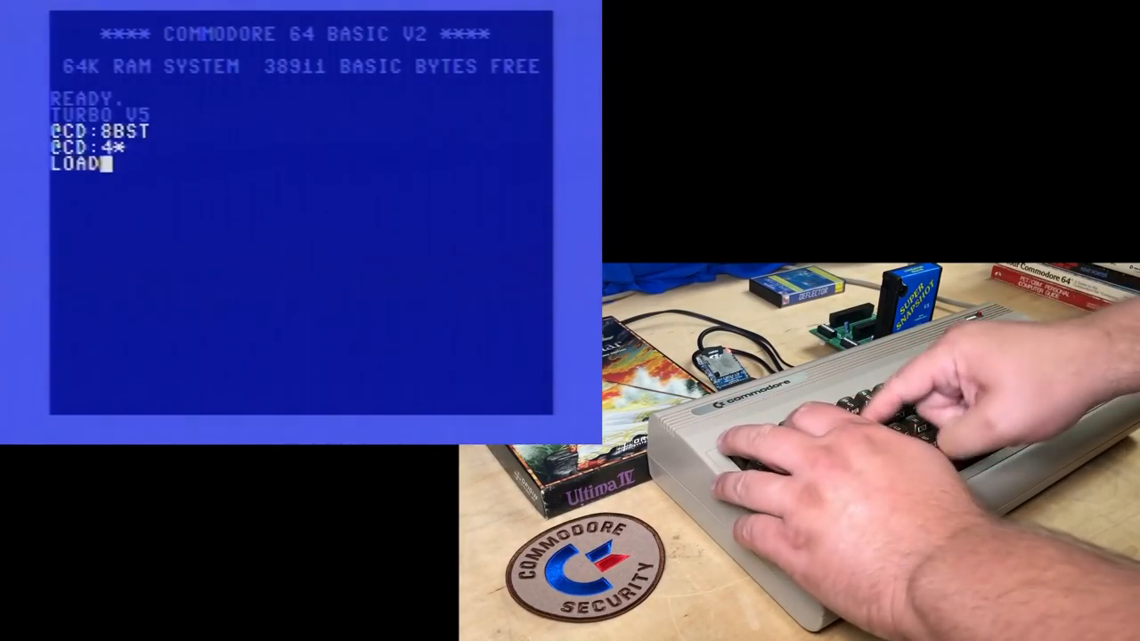
pyautogui.write('"1')
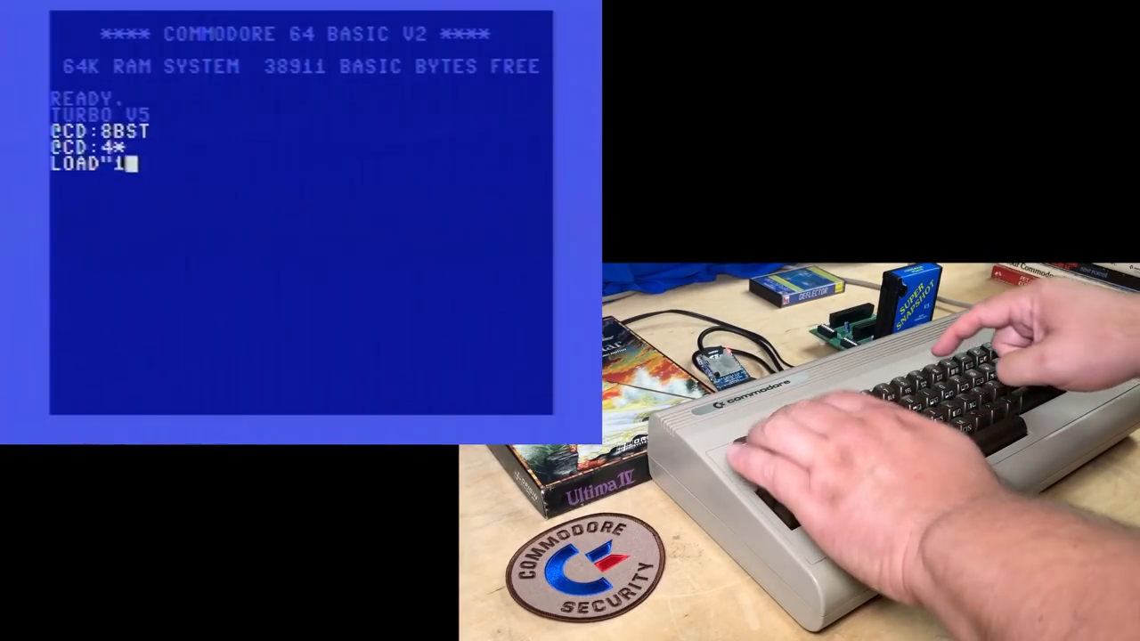
pyautogui.write('0PRINT')
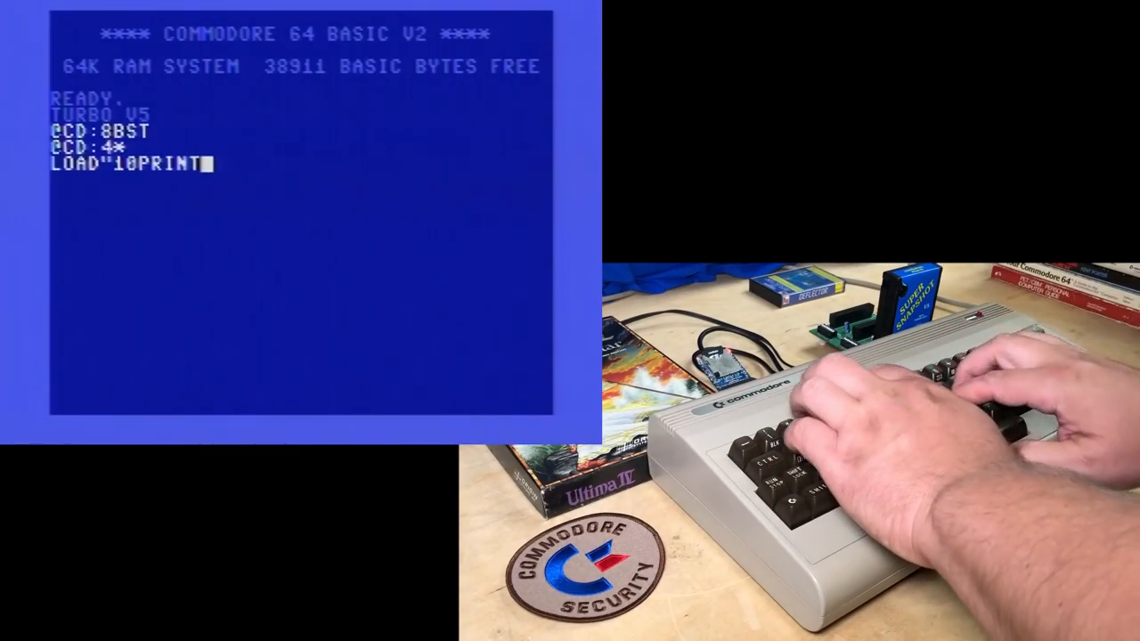
pyautogui.write('",8')
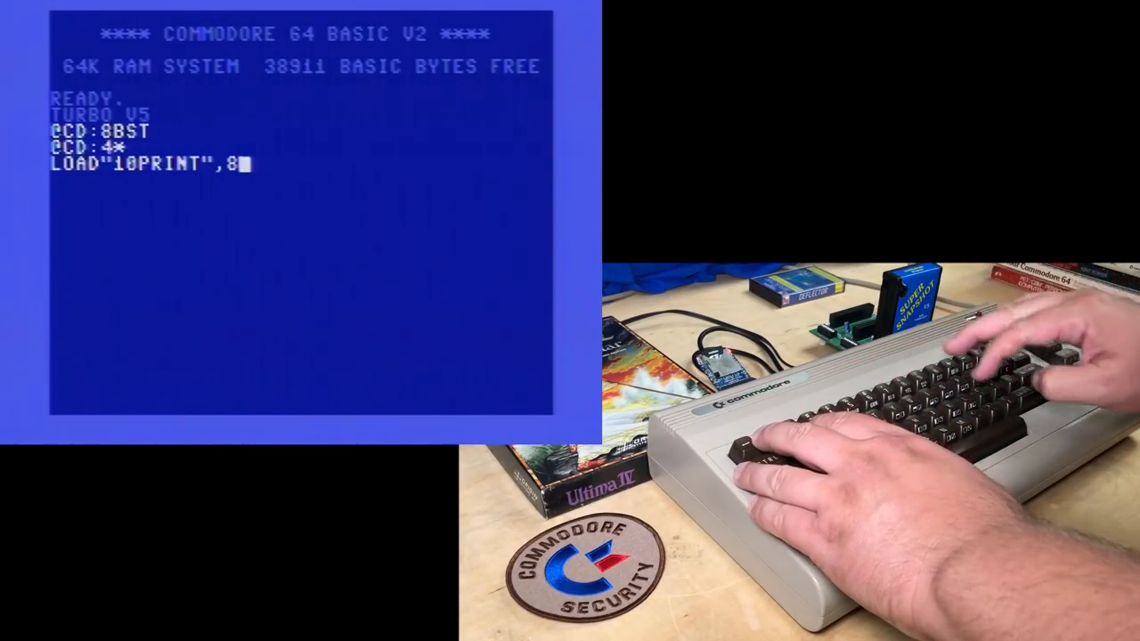
pyautogui.write(',1')
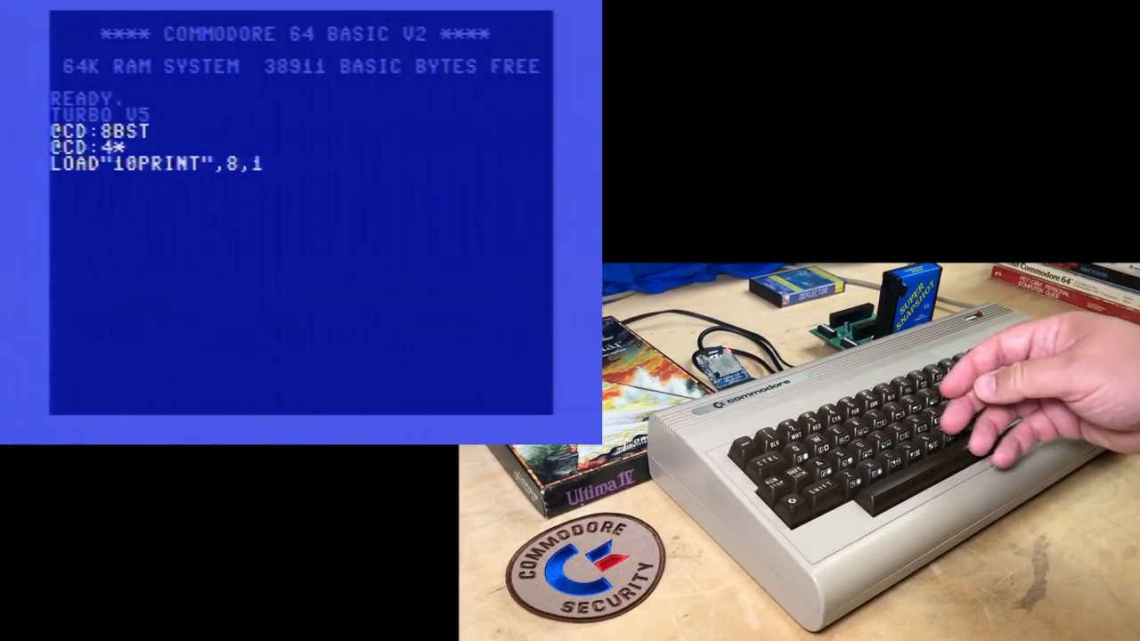
pyautogui.press('Return')
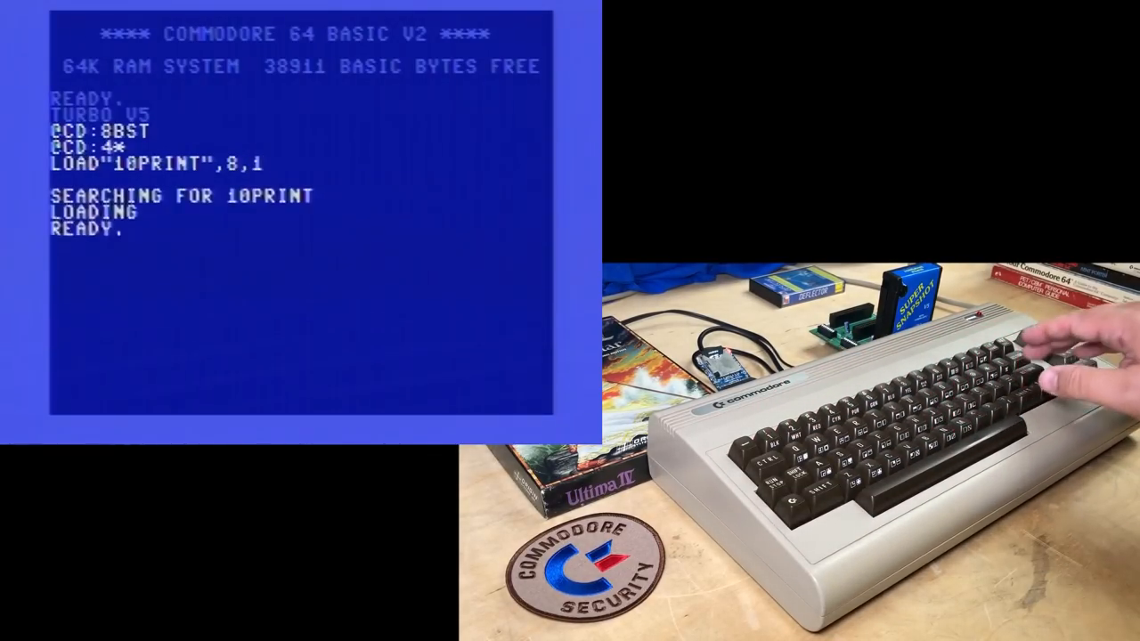
# List and run 10PRINT, then show its memory dump from address 0800.
pyautogui.write('LIST')
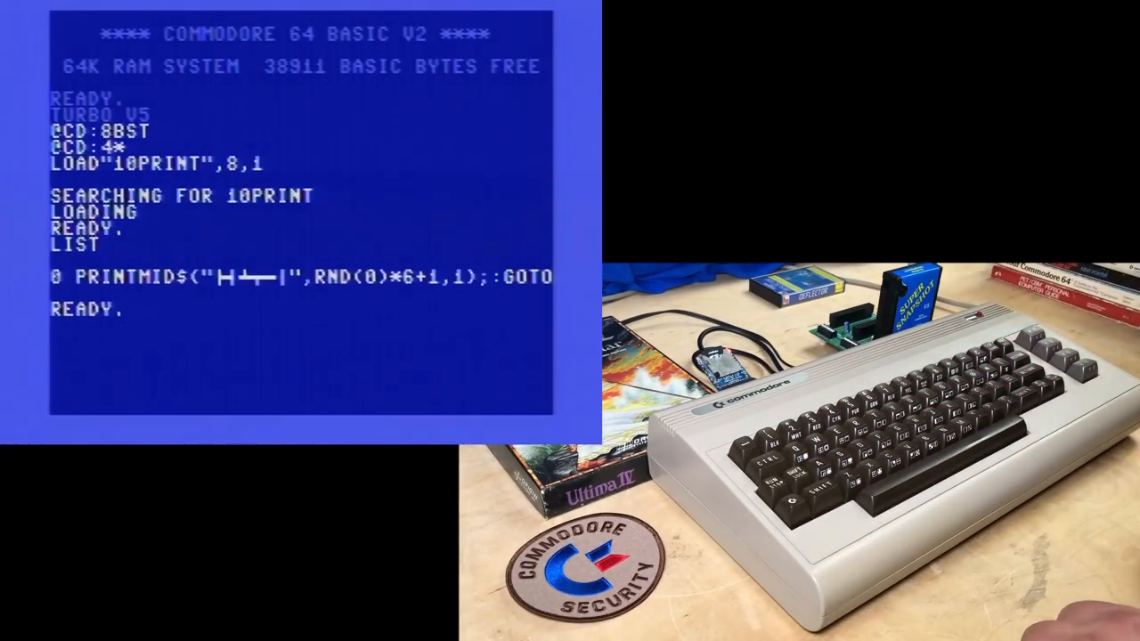
pyautogui.write('RUN')
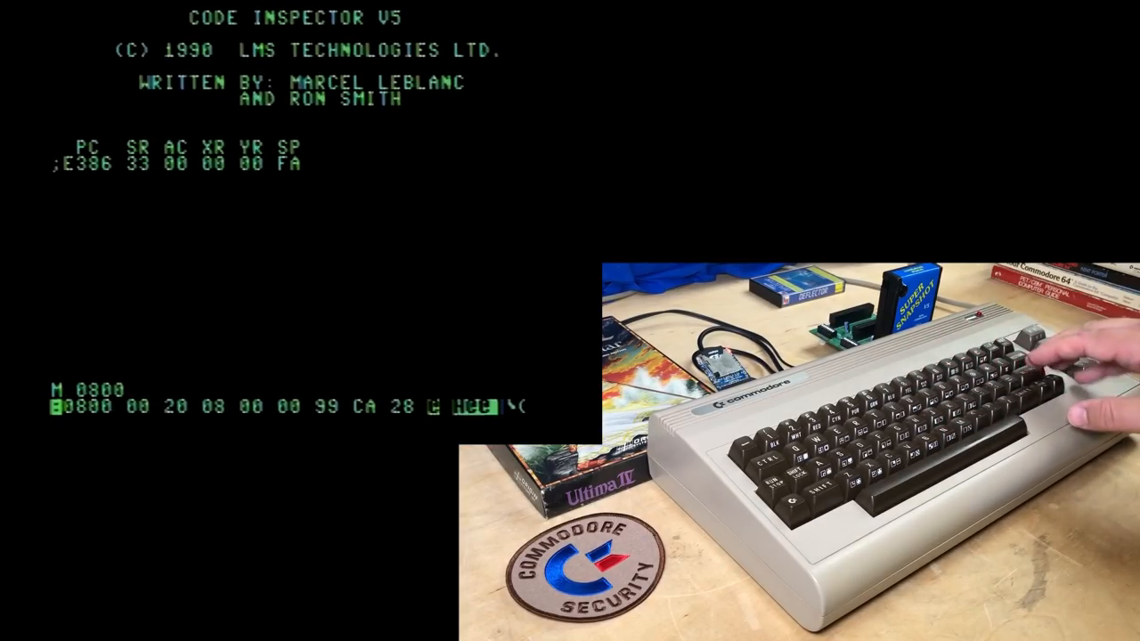
pyautogui.press('Return')
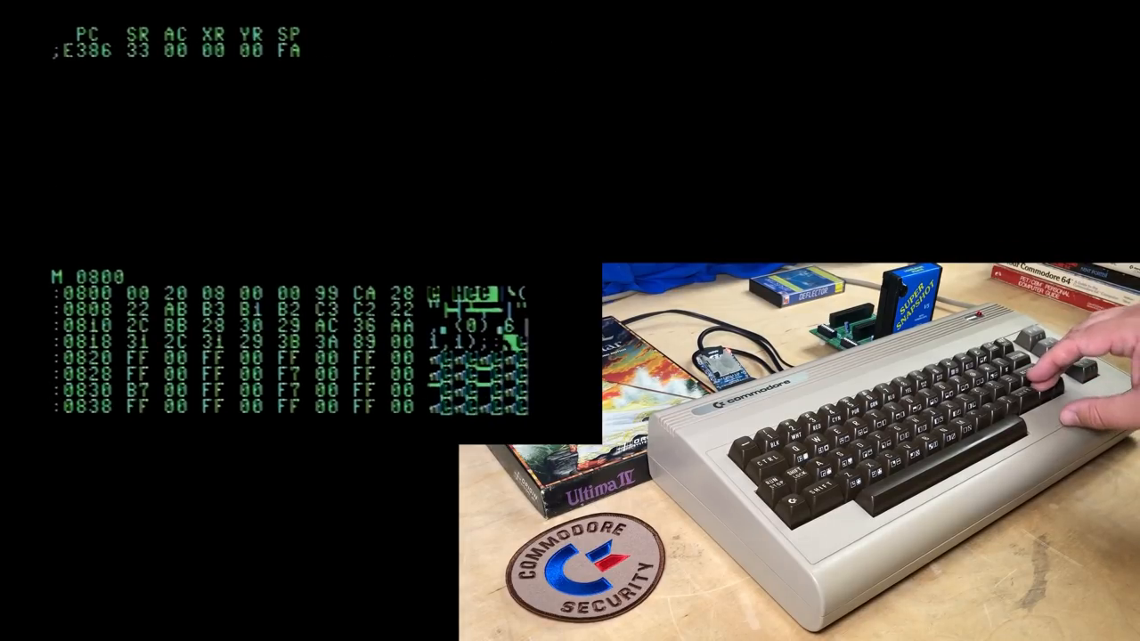